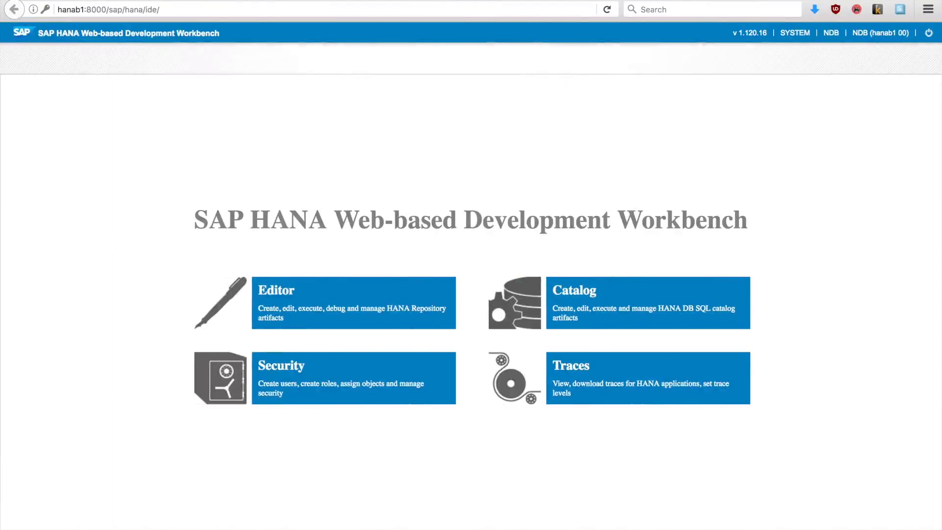
pyautogui.moveTo(320, 305)
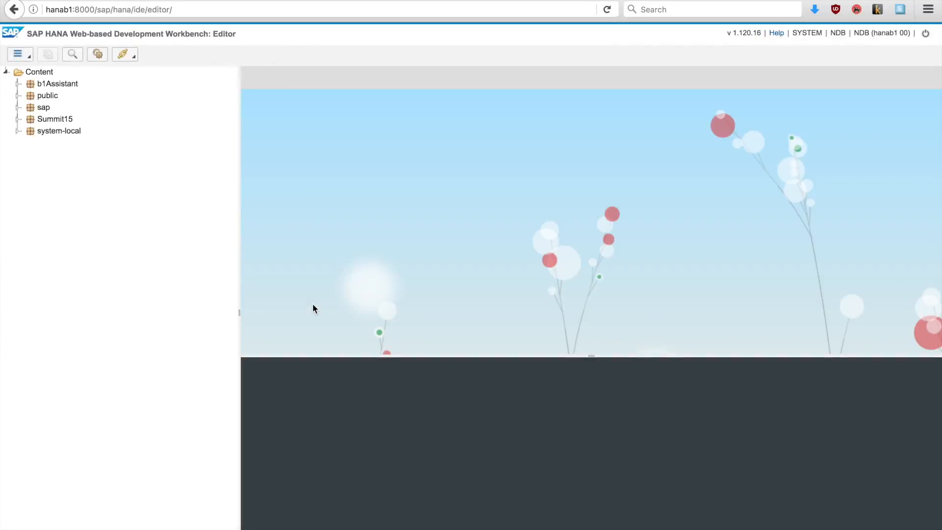
pyautogui.moveTo(54, 193)
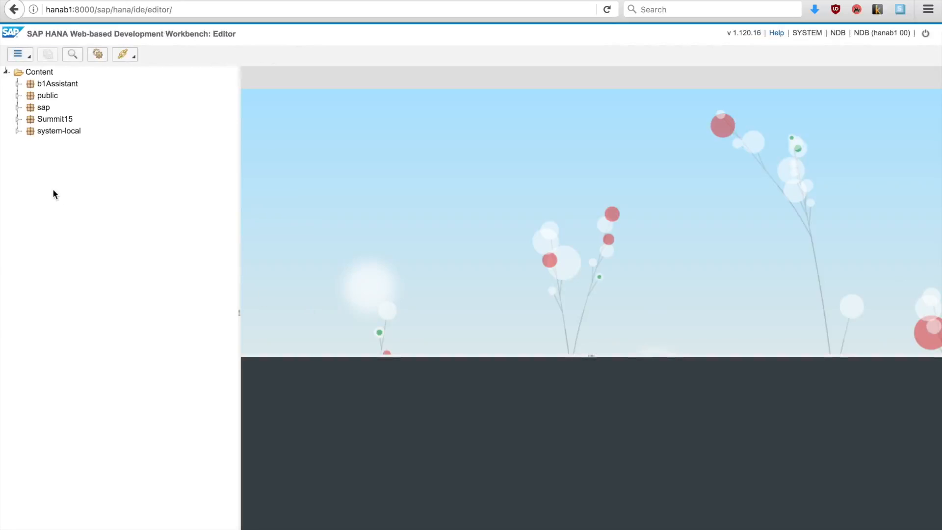
pyautogui.moveTo(87, 202)
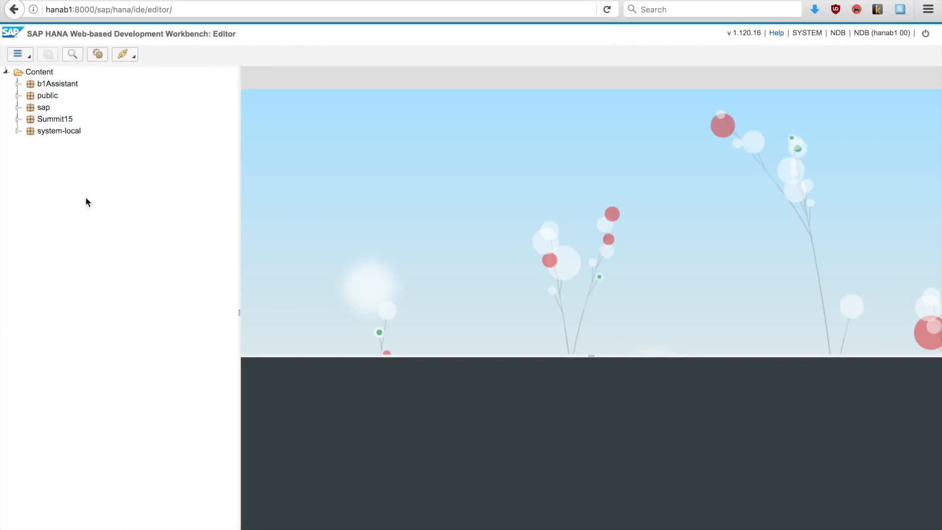
pyautogui.moveTo(110, 285)
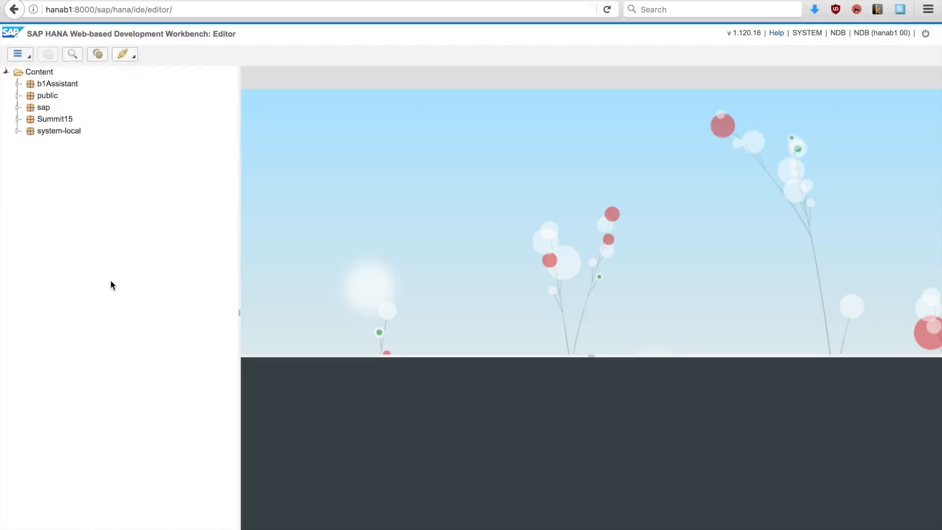
pyautogui.moveTo(43, 173)
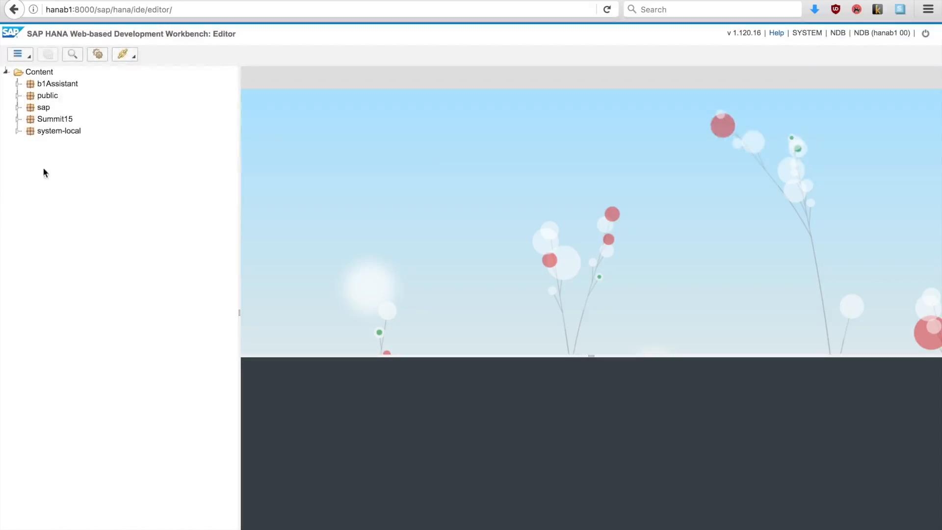
# - Create a new package named B1_eLearning under the Content root
pyautogui.click(40, 72)
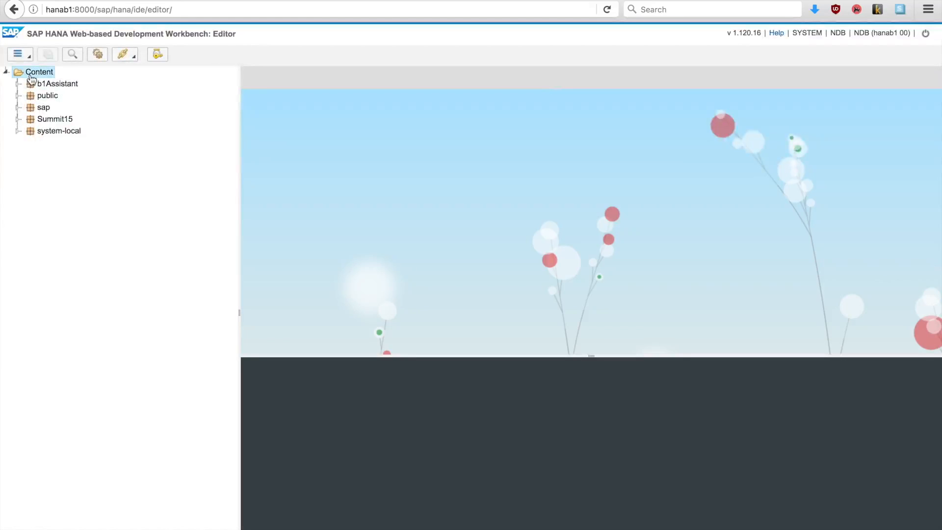
pyautogui.rightClick(38, 72)
pyautogui.write('B')
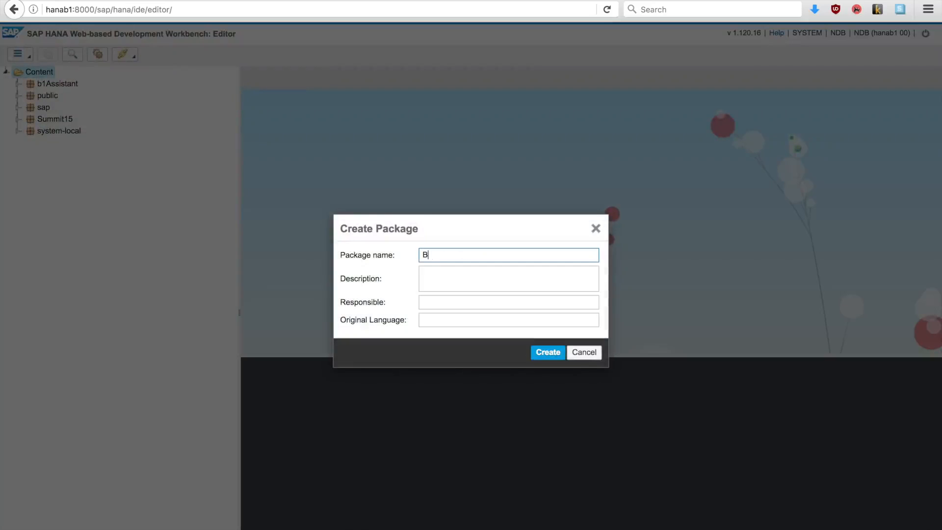
pyautogui.write('1_eLearning')
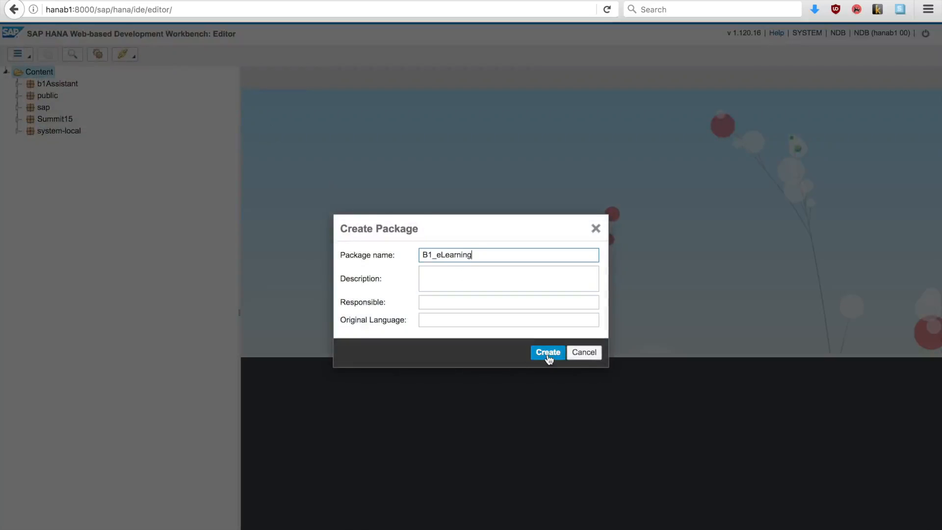
pyautogui.click(547, 353)
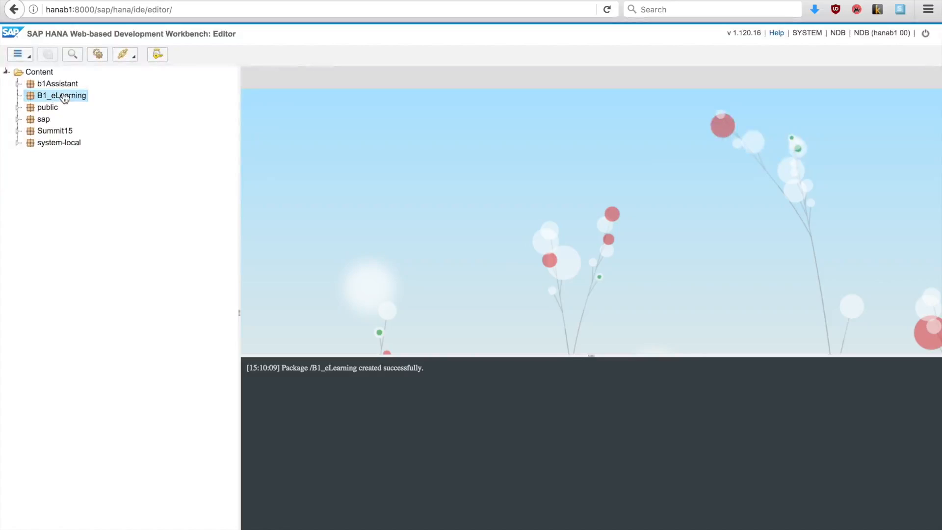
# - Create an empty application (with XSAccess and XSApp) in B1_eLearning, adding .xsaccess, .xsapp and index.html
pyautogui.rightClick(61, 96)
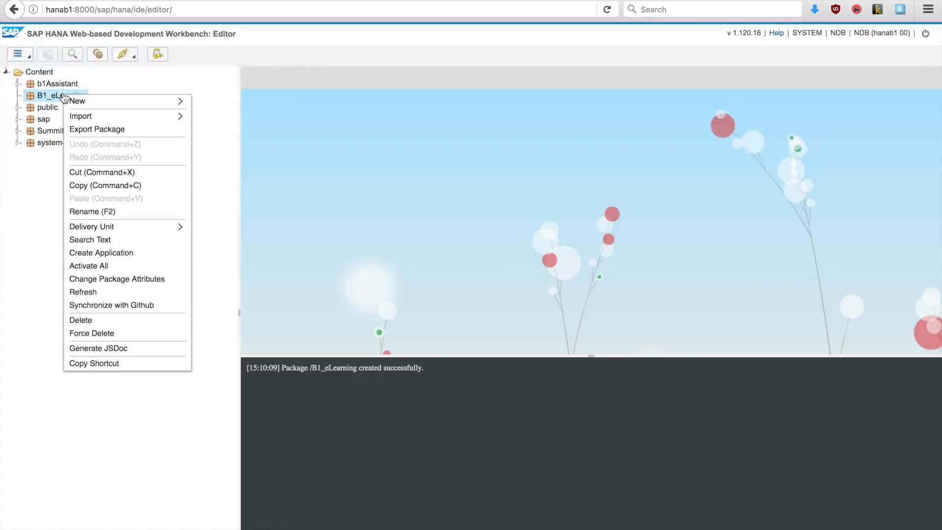
pyautogui.moveTo(102, 173)
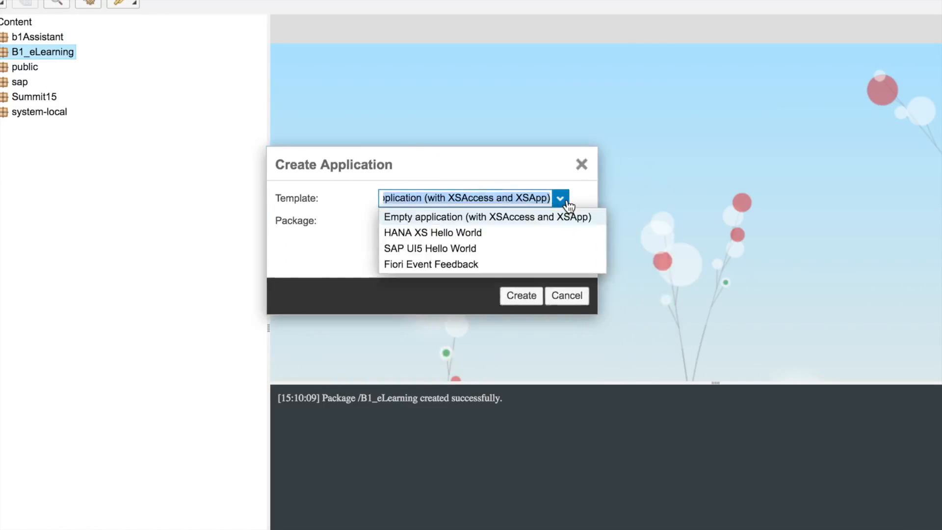
pyautogui.moveTo(475, 248)
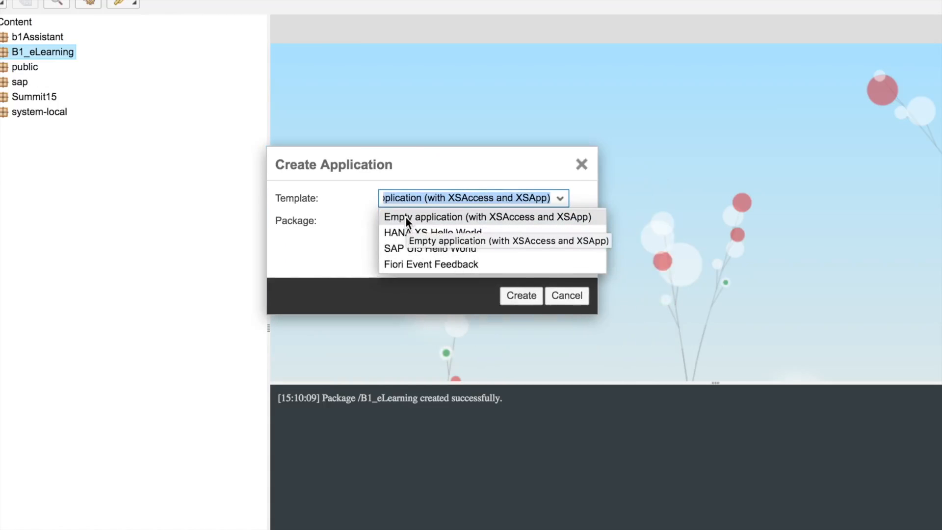
pyautogui.click(487, 217)
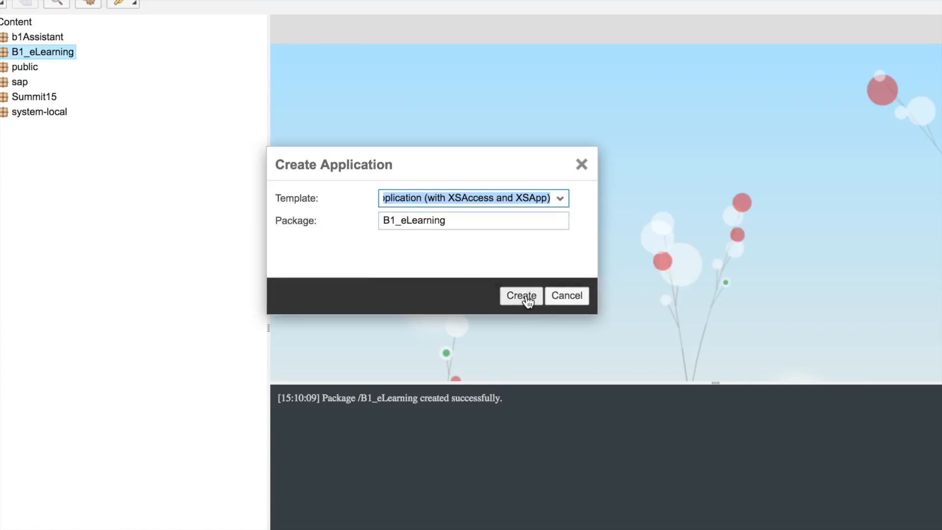
pyautogui.click(521, 296)
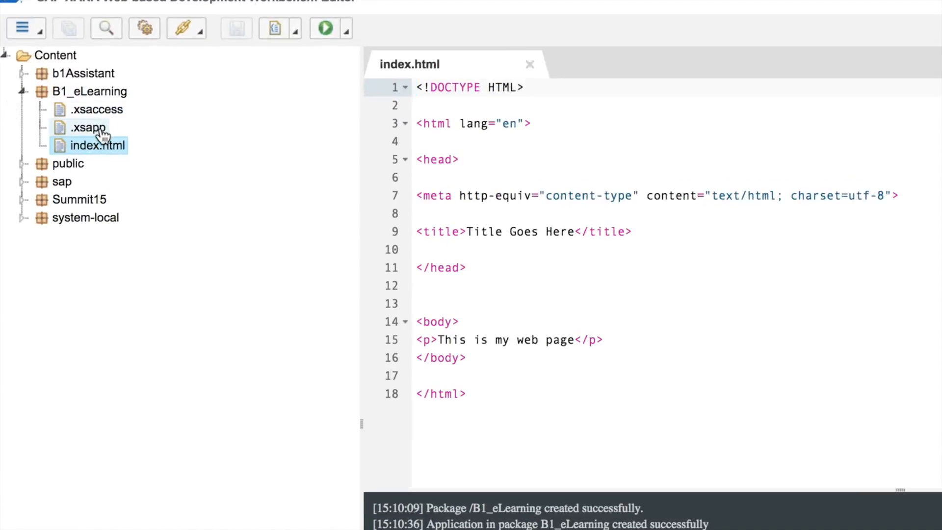
# - Open the .xsapp file in the editor and review its empty braces content
pyautogui.click(98, 145)
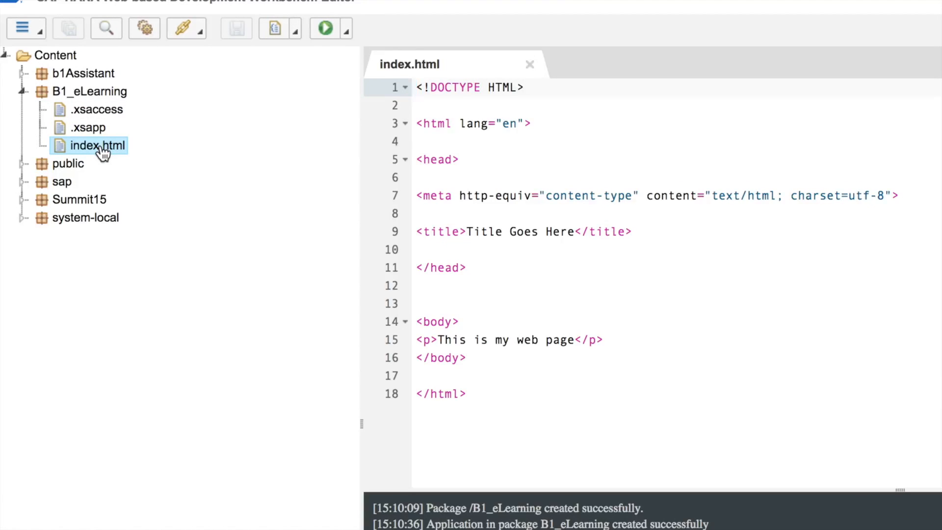
pyautogui.click(529, 65)
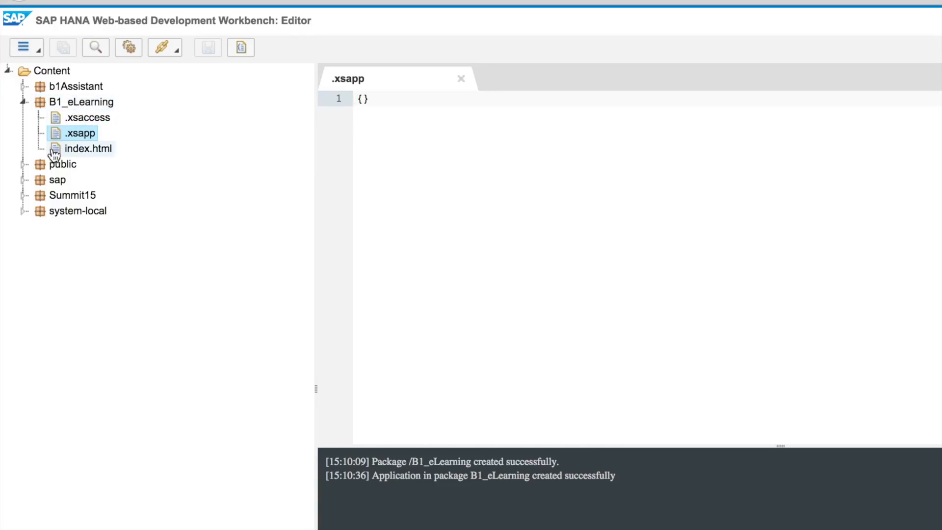
pyautogui.moveTo(79, 136)
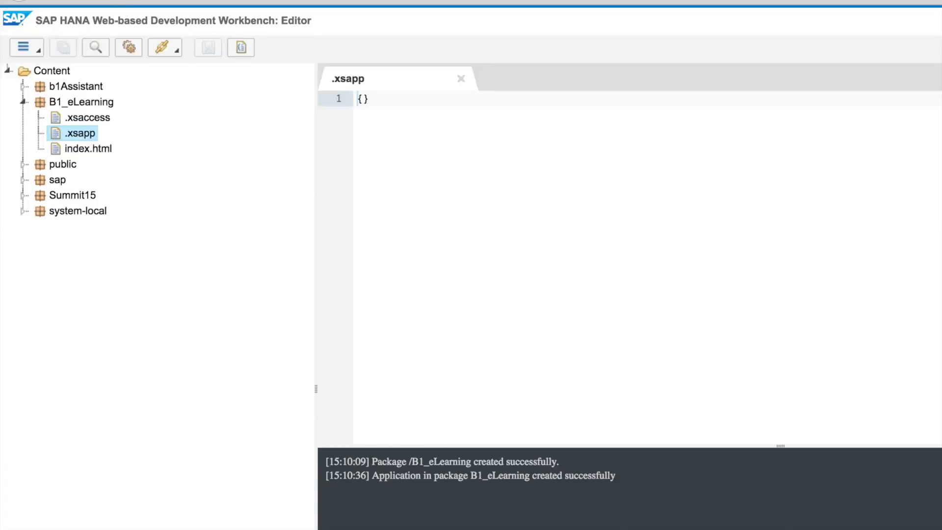
pyautogui.moveTo(94, 119)
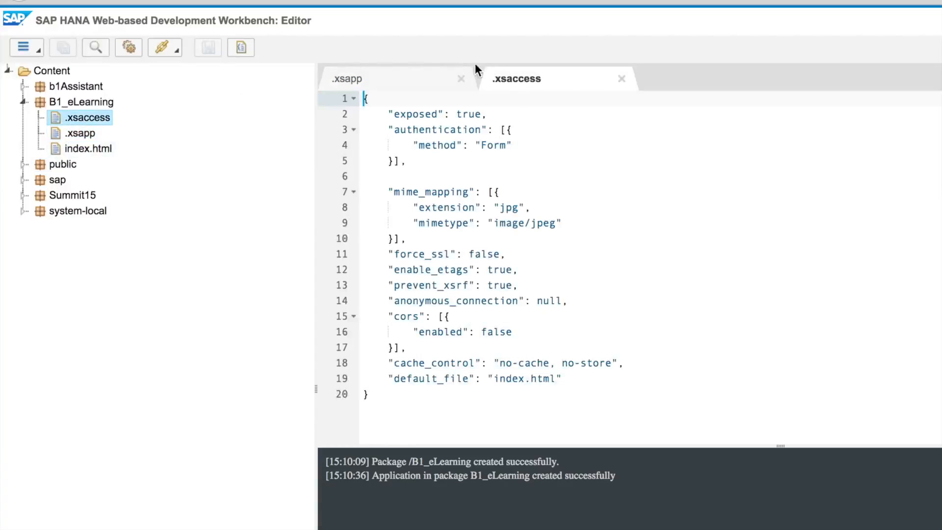
# - Close the .xsapp editor, leaving only .xsaccess open
pyautogui.click(460, 79)
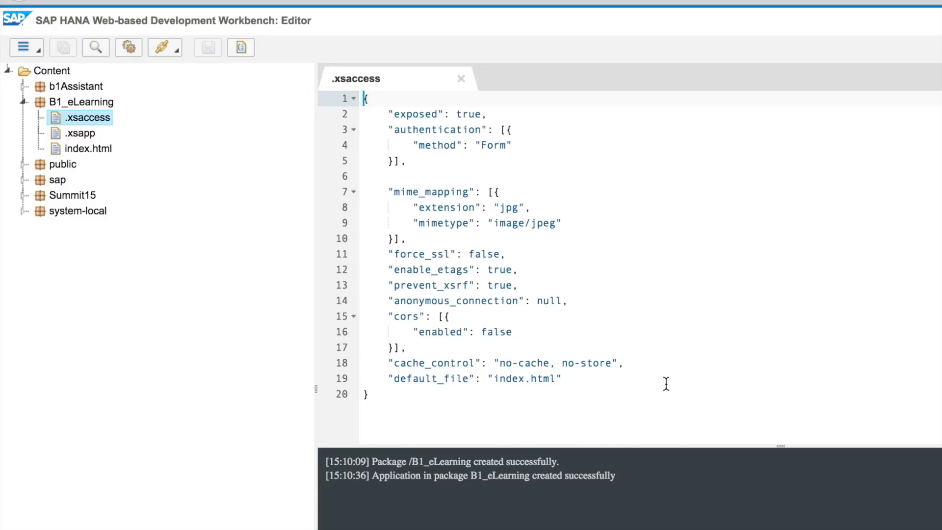
pyautogui.moveTo(577, 328)
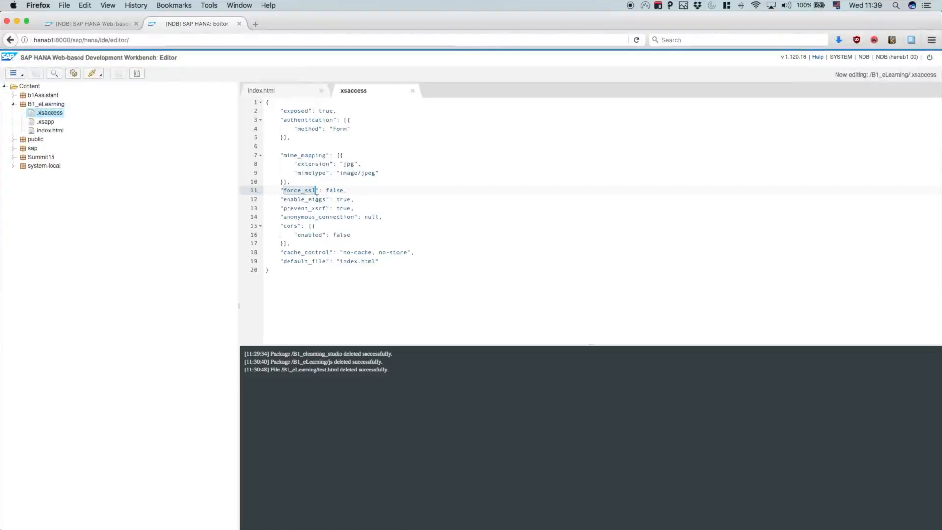
pyautogui.moveTo(161, 135)
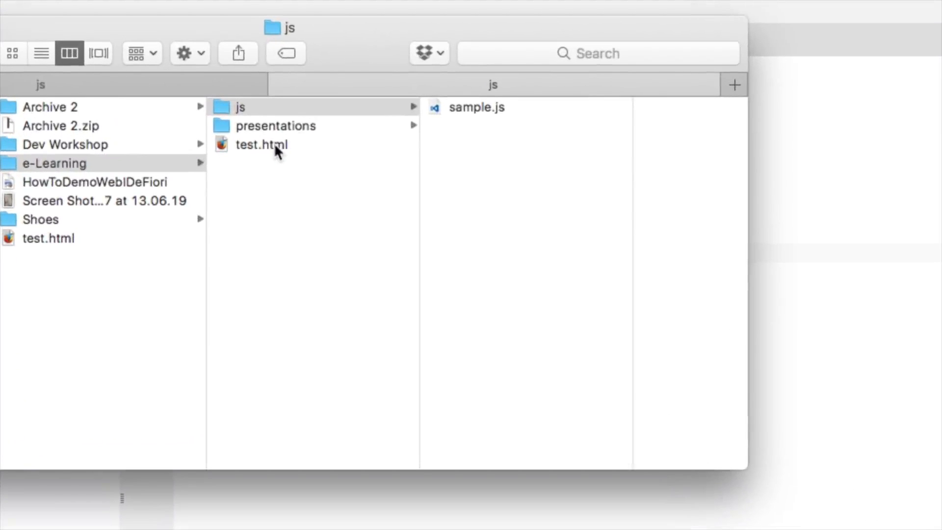
# - Compress the js folder and test.html into an archive in Finder
pyautogui.click(241, 107)
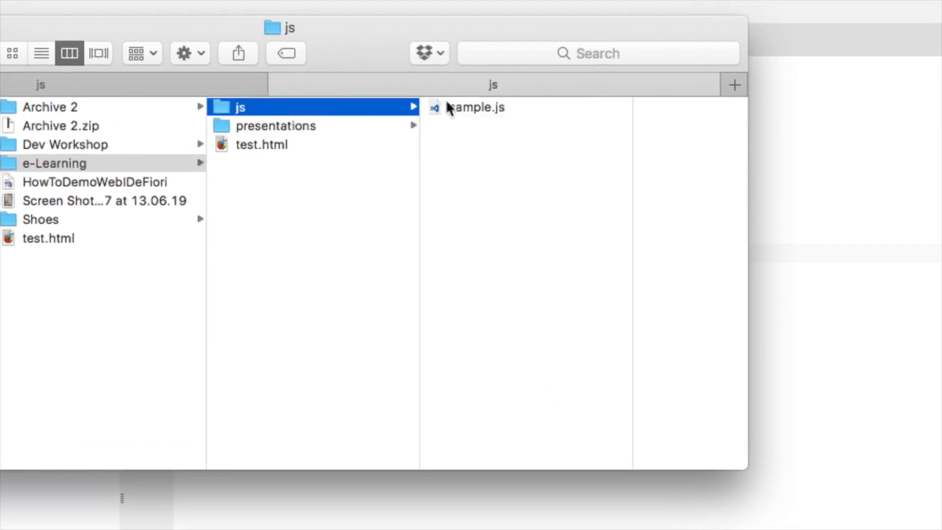
pyautogui.click(262, 145)
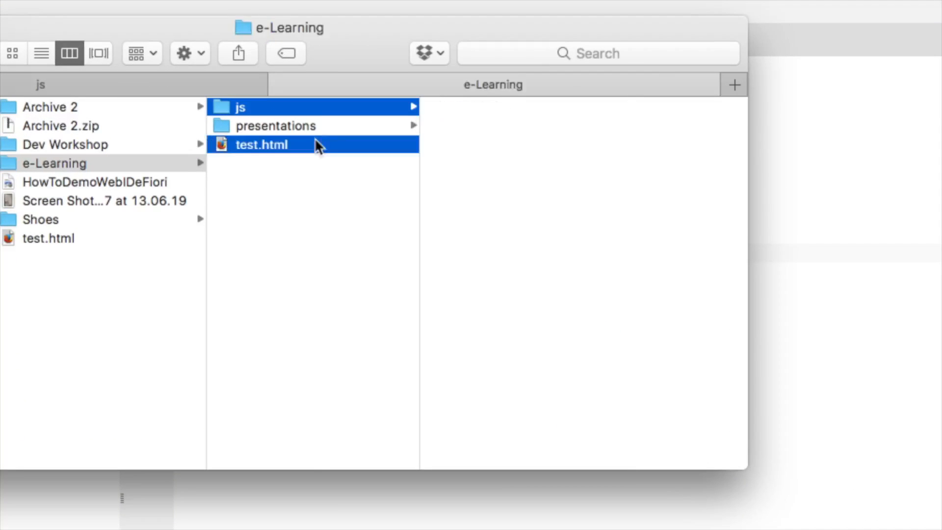
pyautogui.rightClick(261, 144)
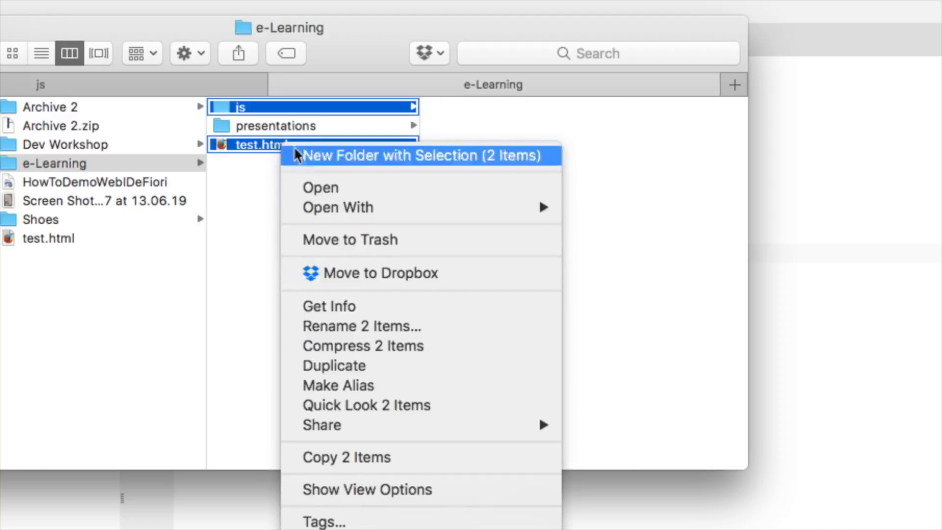
pyautogui.moveTo(362, 346)
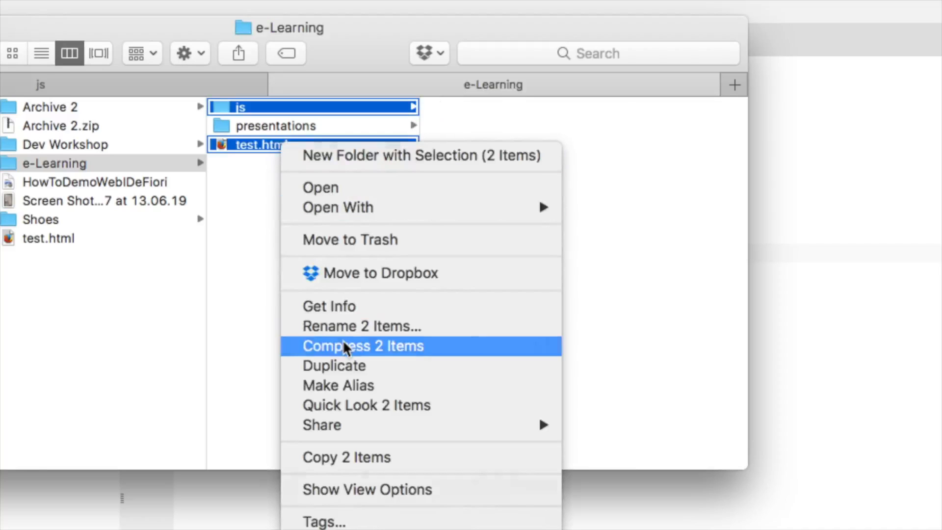
pyautogui.click(362, 345)
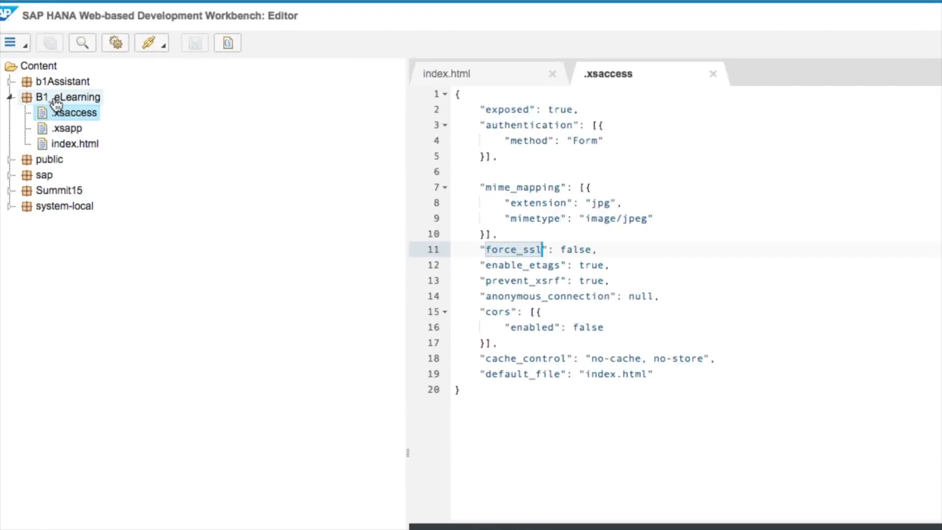
# - Import Archive.zip into the B1_eLearning package, adding js, __MACOSX and test.html
pyautogui.rightClick(68, 98)
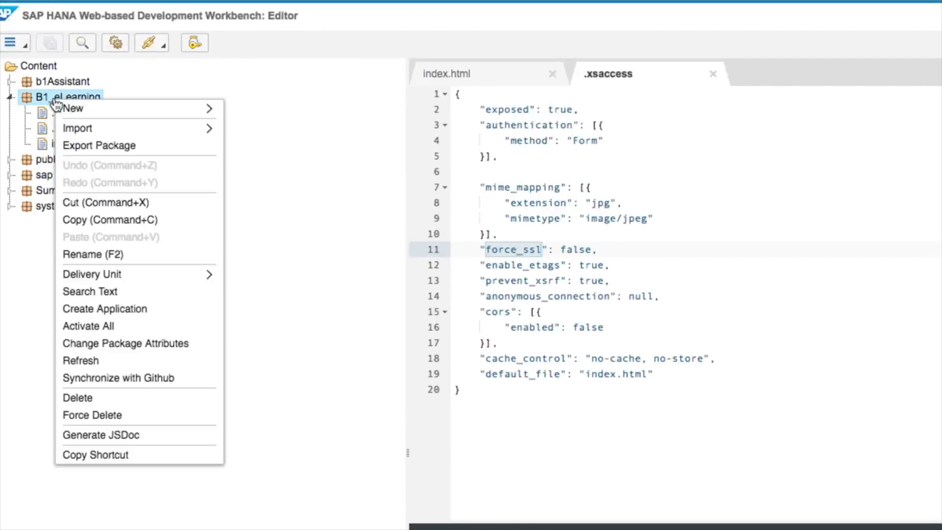
pyautogui.moveTo(76, 128)
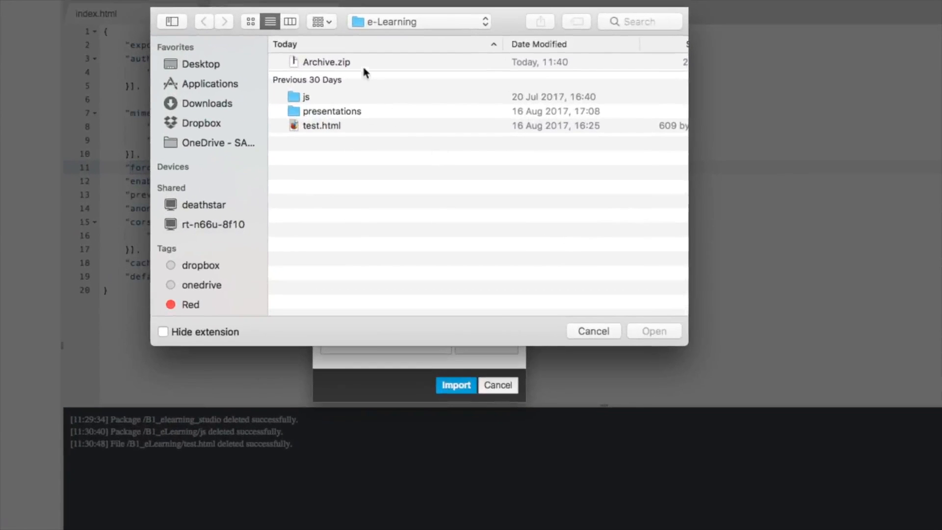
pyautogui.click(326, 62)
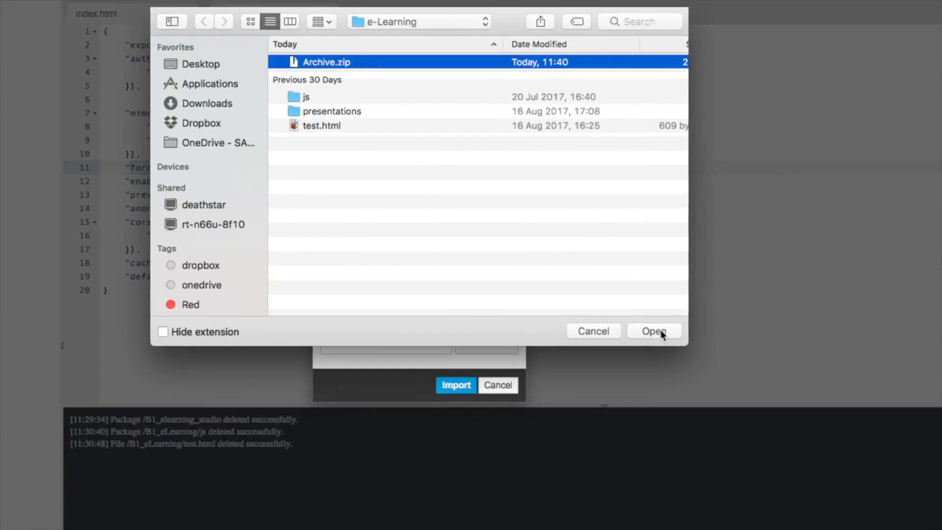
pyautogui.click(653, 331)
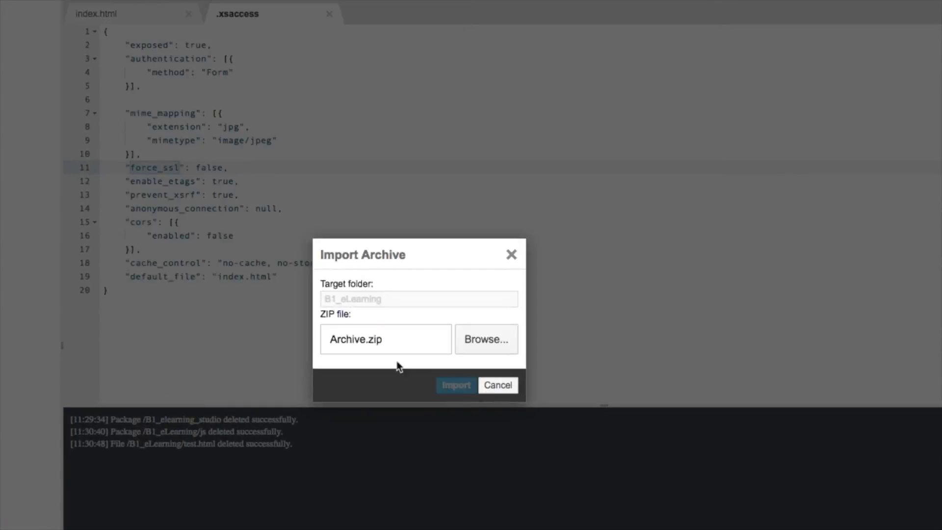
pyautogui.click(455, 385)
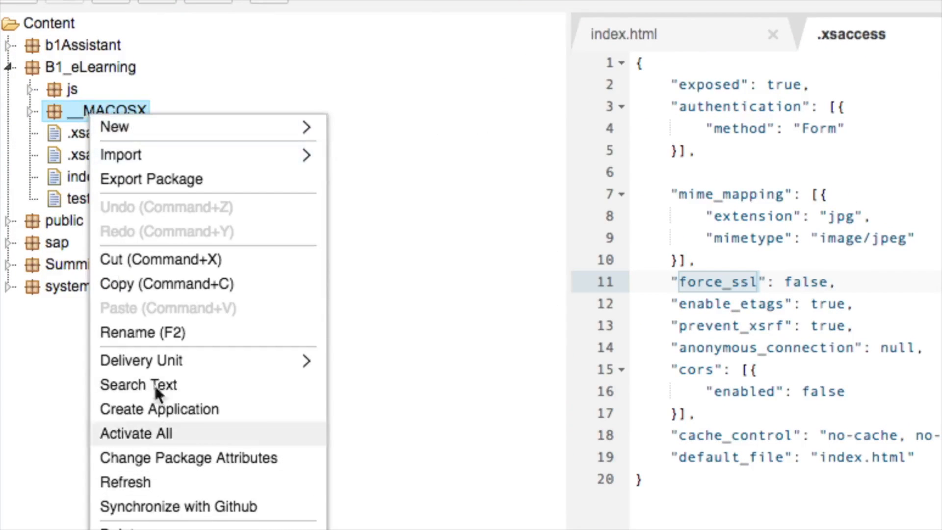
pyautogui.moveTo(157, 509)
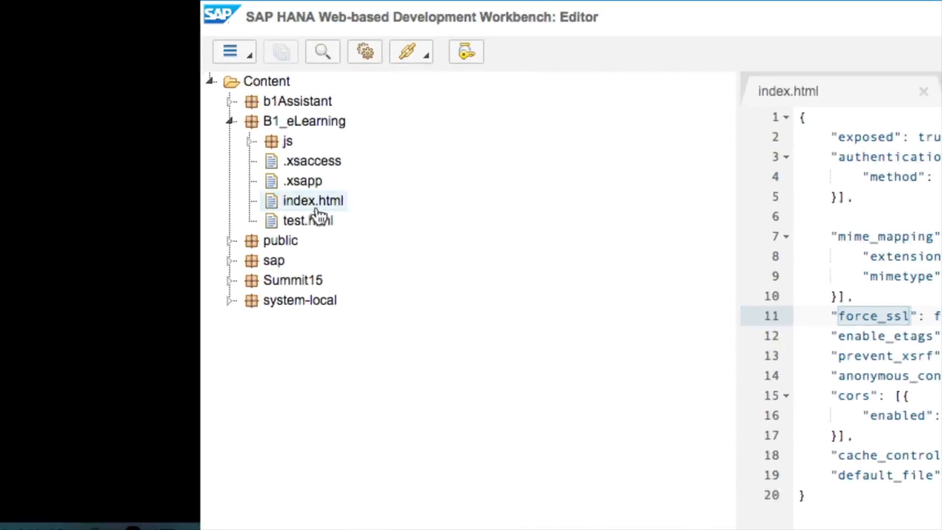
# - Open the imported index.html and test.html files in editor tabs
pyautogui.click(308, 221)
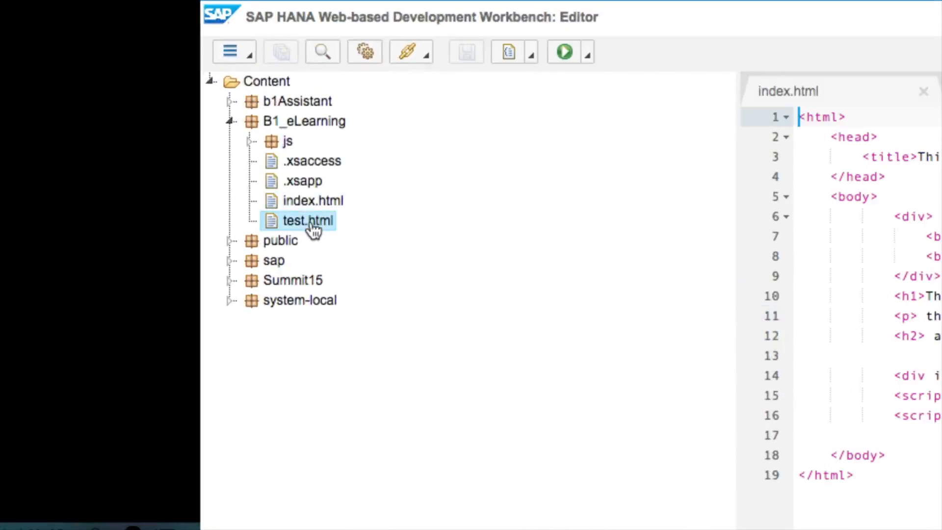
pyautogui.click(252, 141)
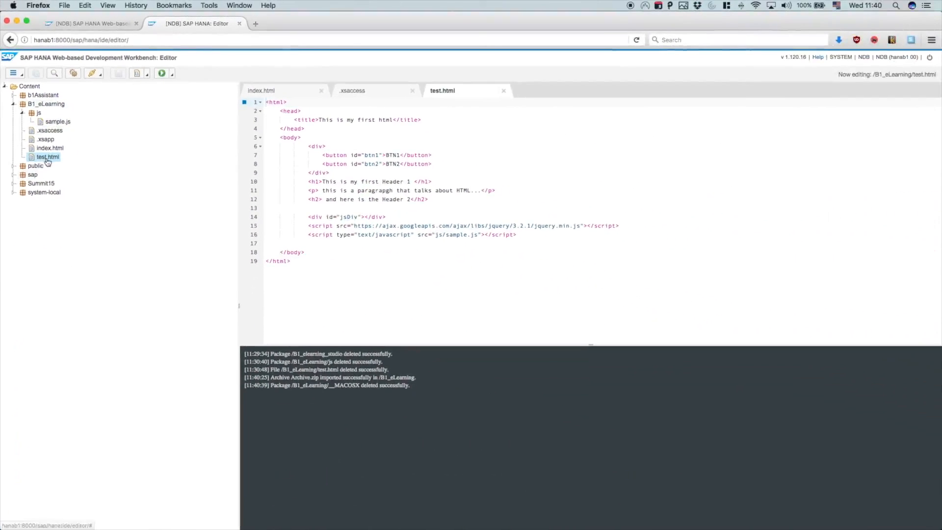
# - Run test.html from the HANA server in Firefox and try its BTN2 button
pyautogui.click(160, 73)
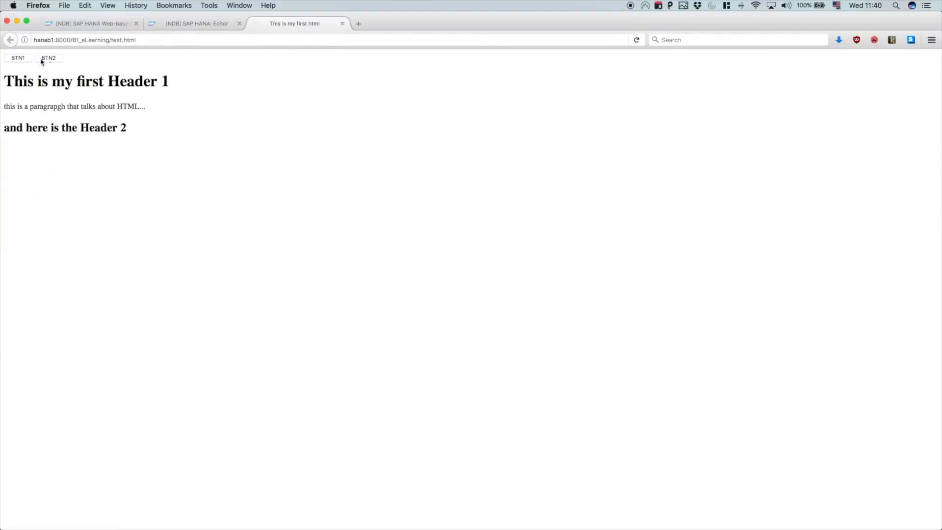
pyautogui.click(48, 58)
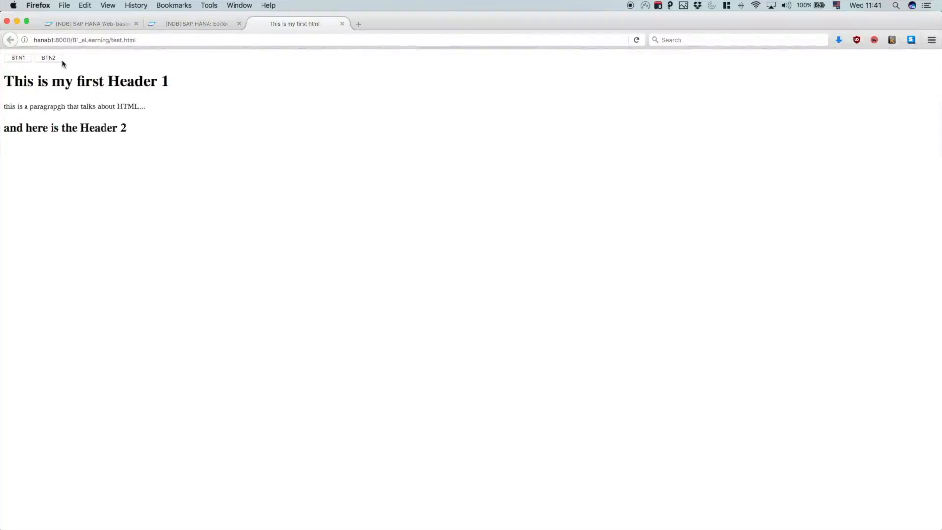
pyautogui.moveTo(226, 145)
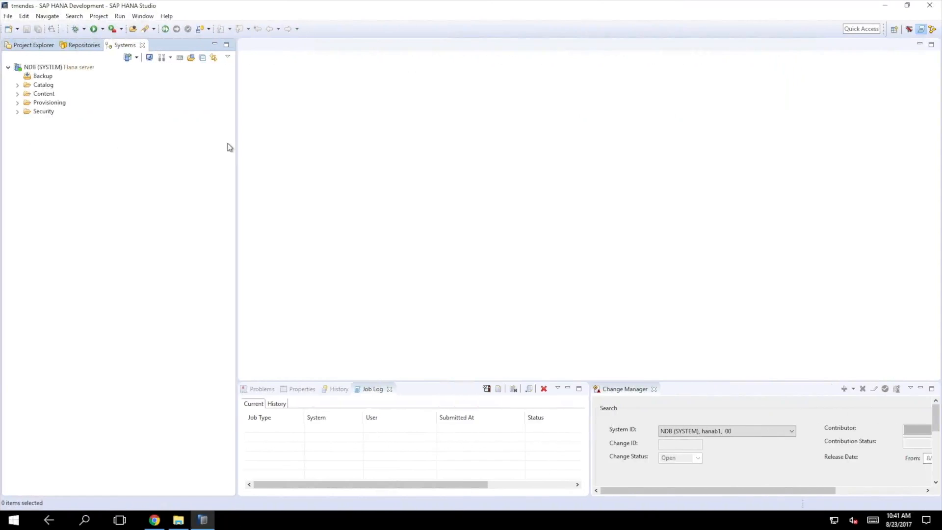
pyautogui.moveTo(871, 73)
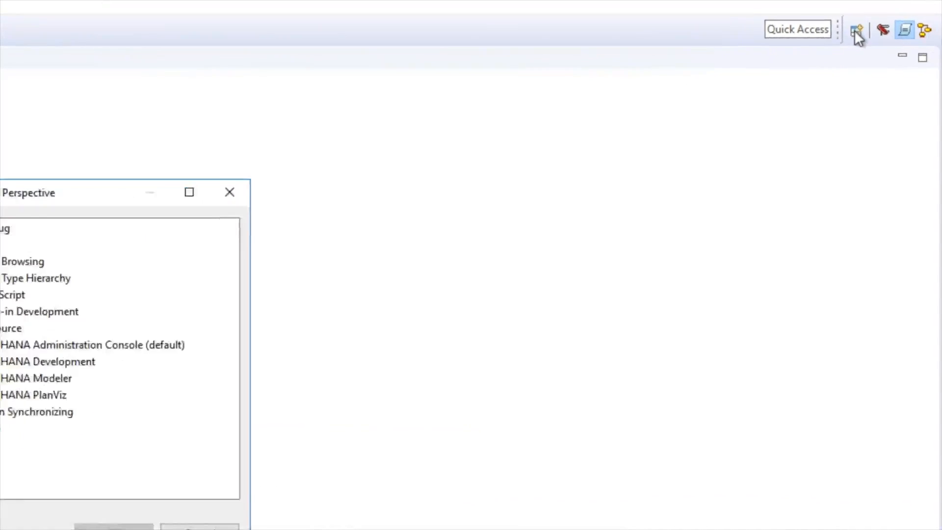
pyautogui.click(174, 311)
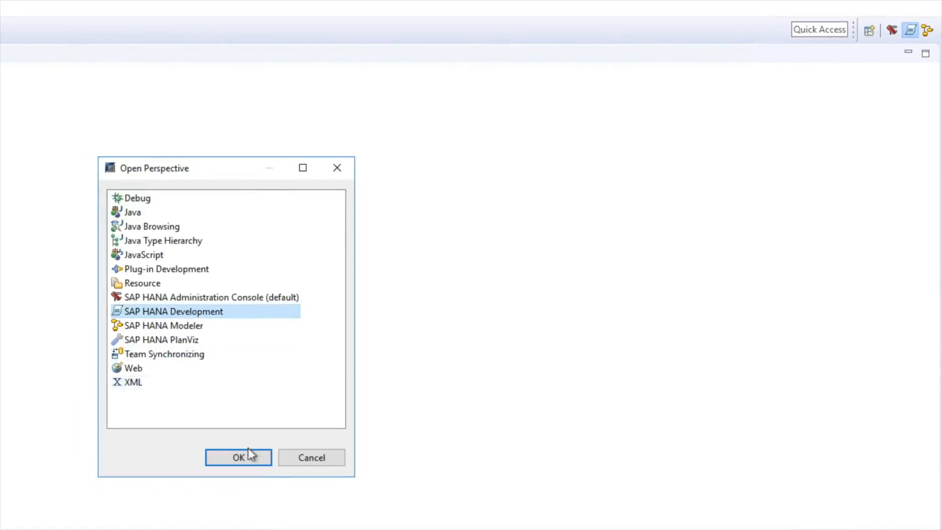
pyautogui.click(238, 457)
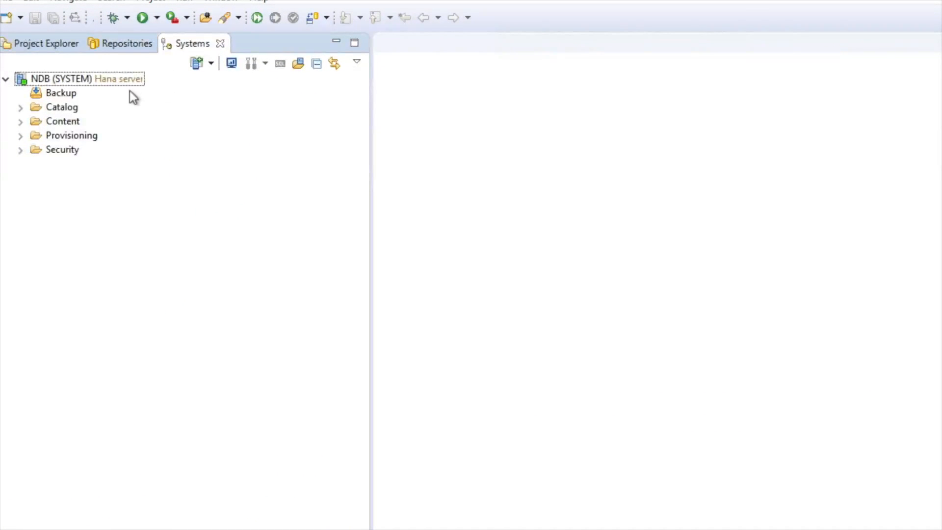
# - Expand NDB (SYSTEM) and its Default workspace in Repositories to list packages including B1_eLearning, then return to Project Explorer
pyautogui.click(61, 107)
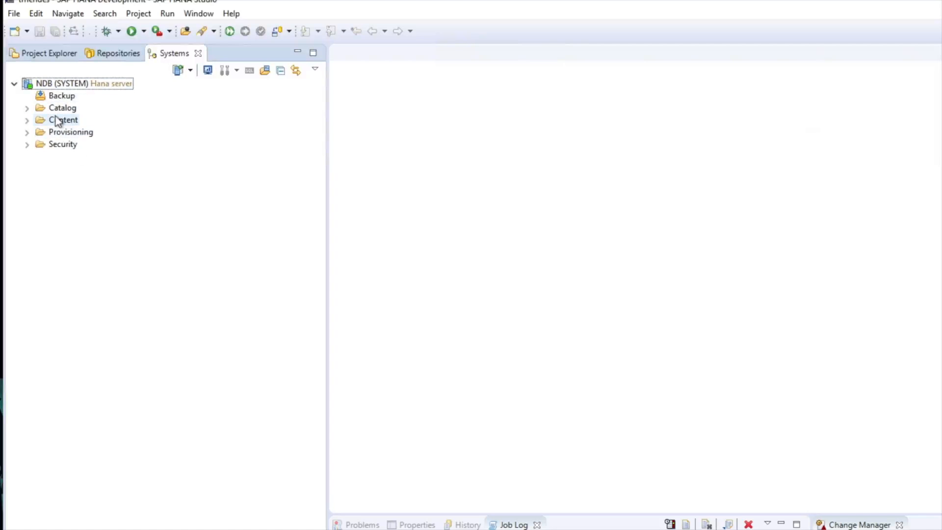
pyautogui.click(118, 53)
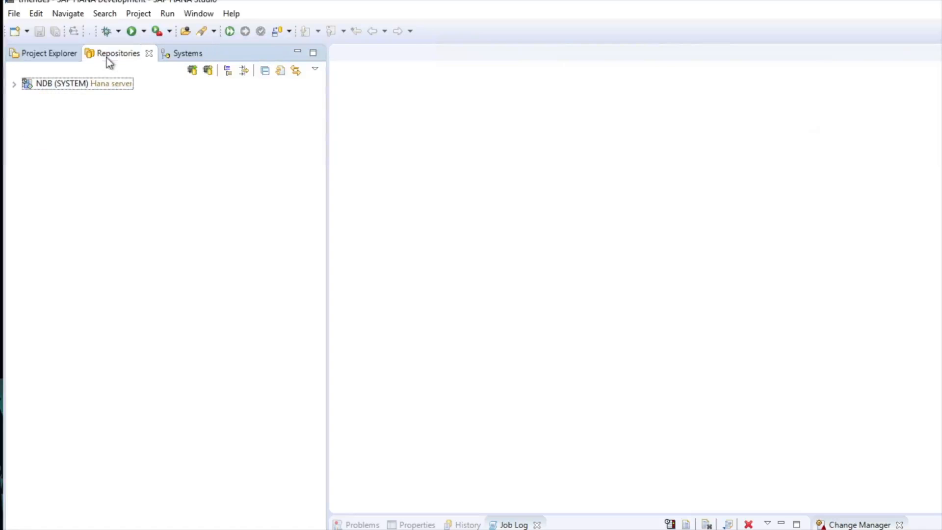
pyautogui.click(13, 83)
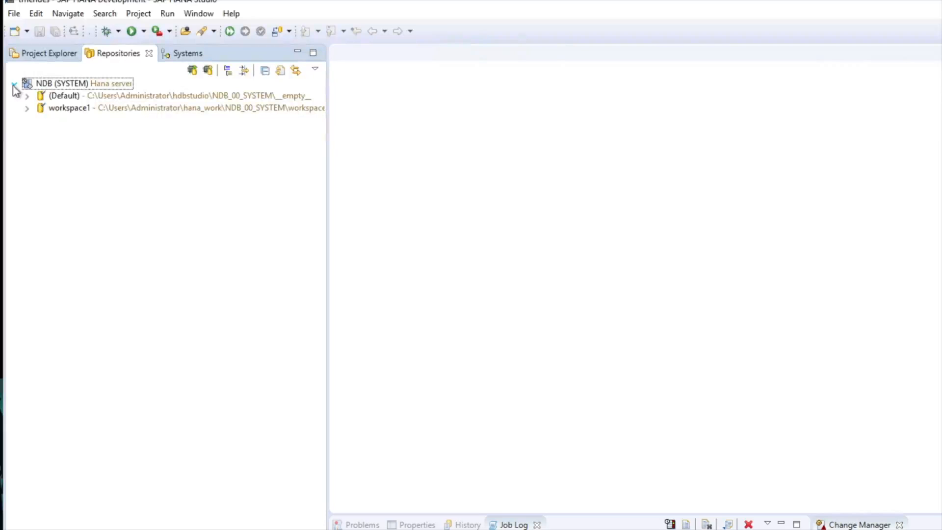
pyautogui.click(27, 95)
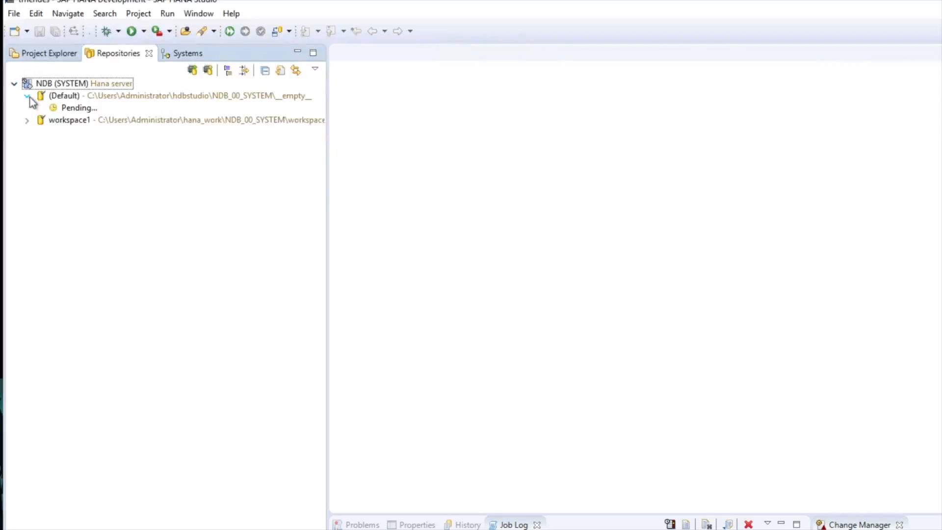
pyautogui.click(28, 95)
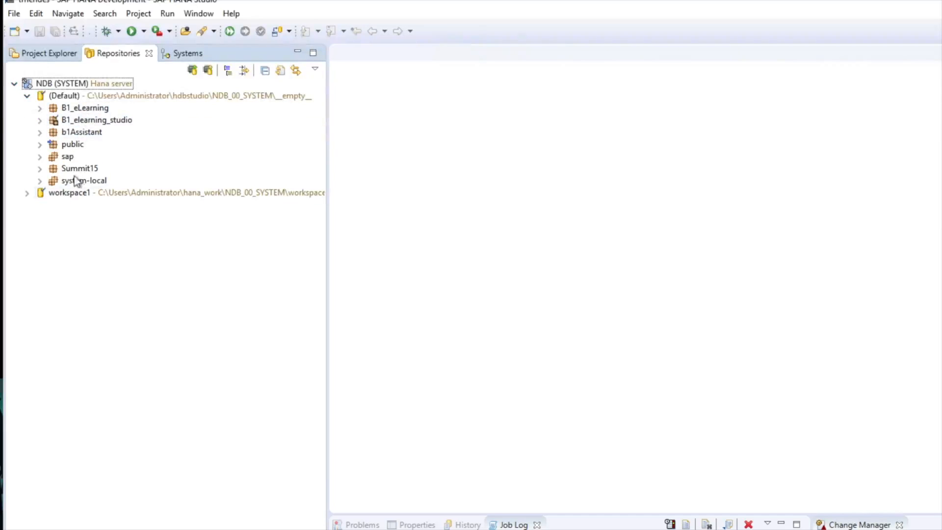
pyautogui.click(84, 108)
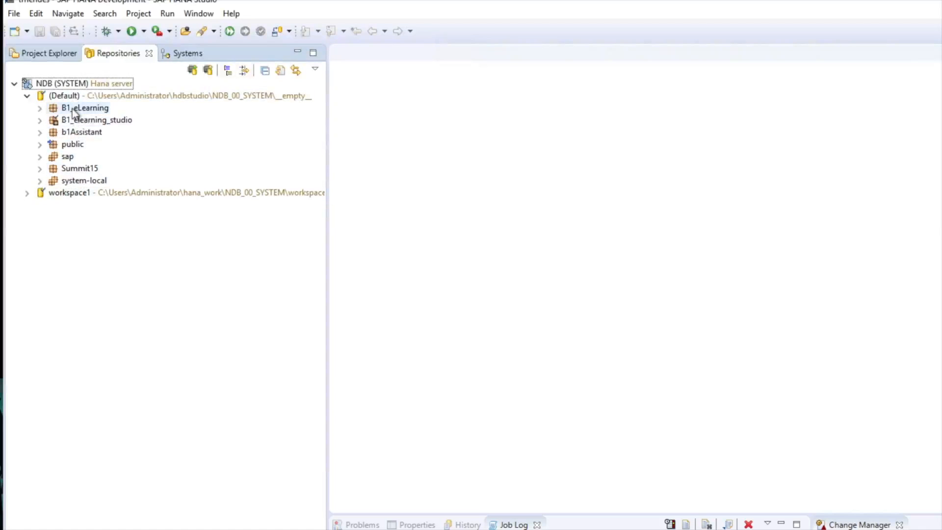
pyautogui.moveTo(85, 108)
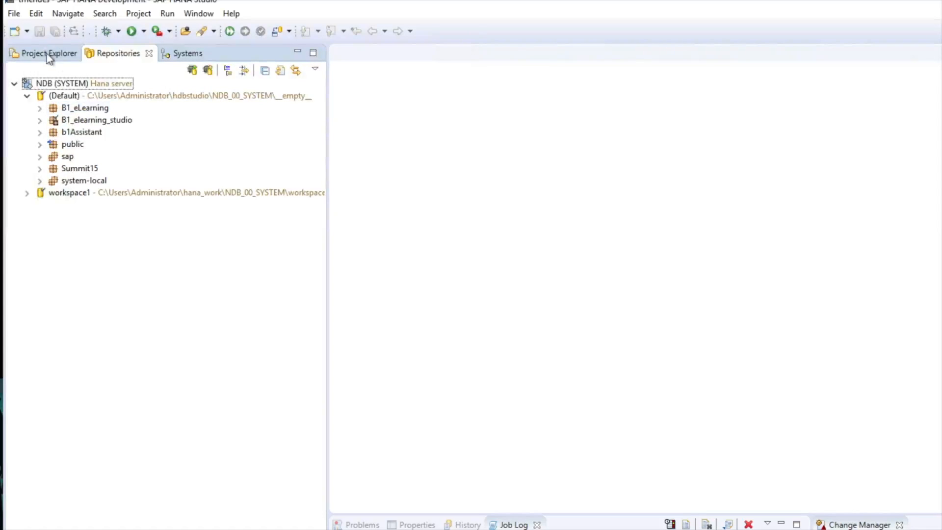
pyautogui.click(48, 53)
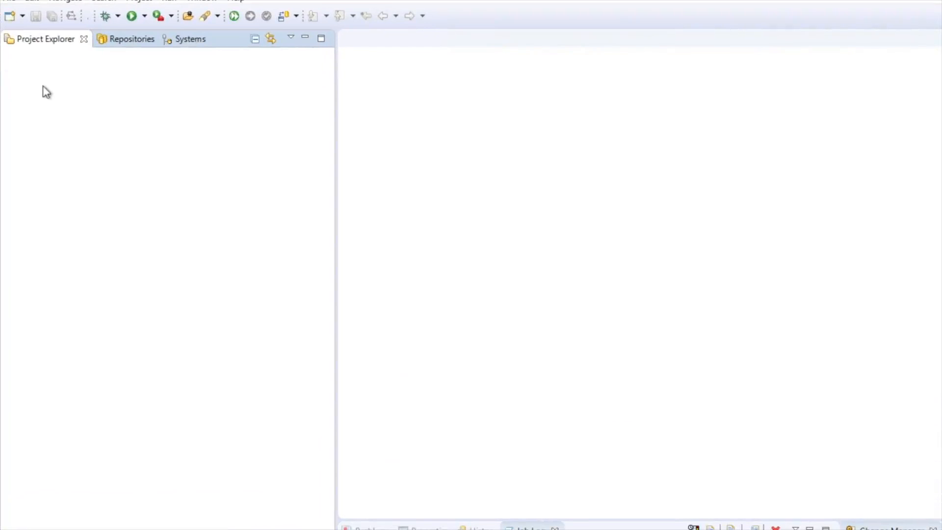
# - Start a new SAP HANA XS Project from the New wizard and continue to the naming page
pyautogui.rightClick(47, 90)
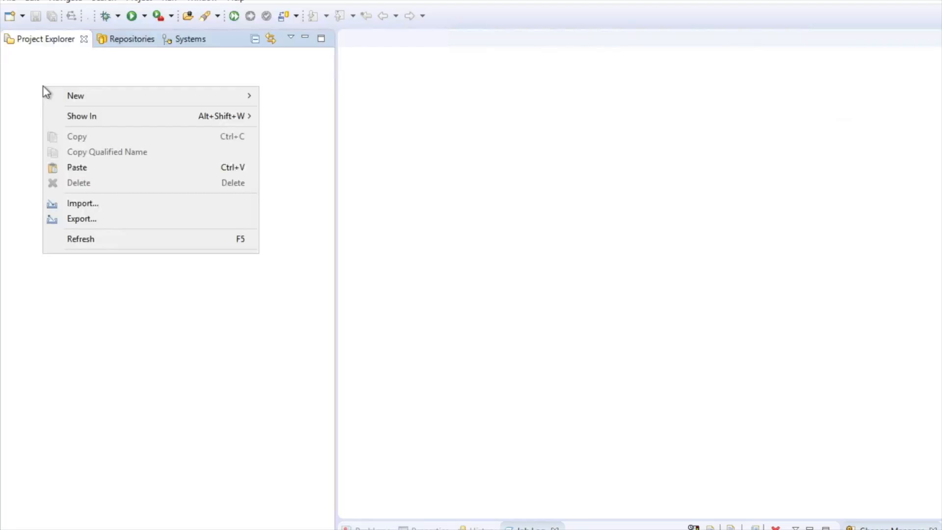
pyautogui.moveTo(76, 95)
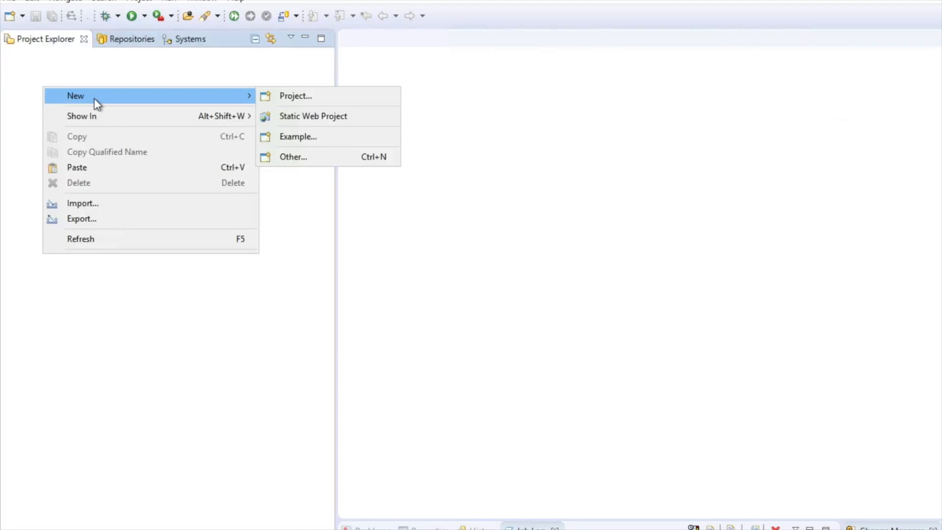
pyautogui.moveTo(325, 157)
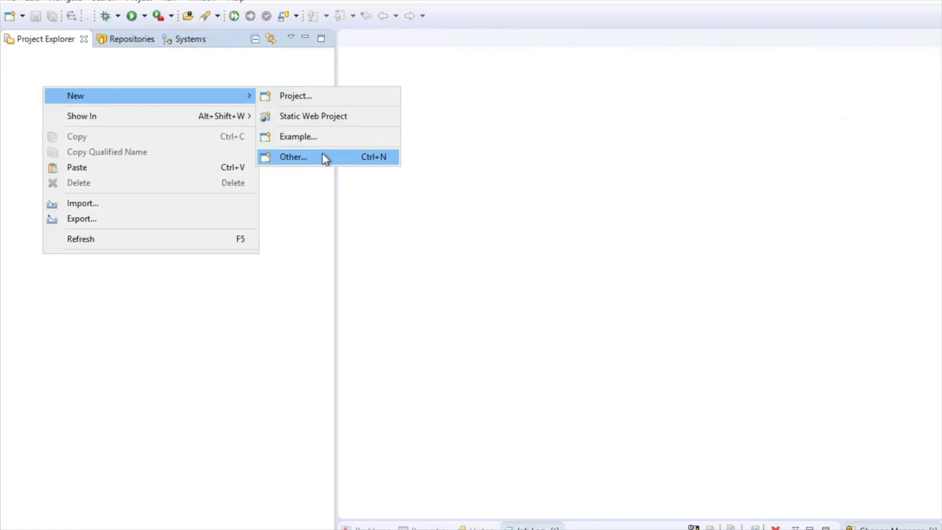
pyautogui.click(294, 157)
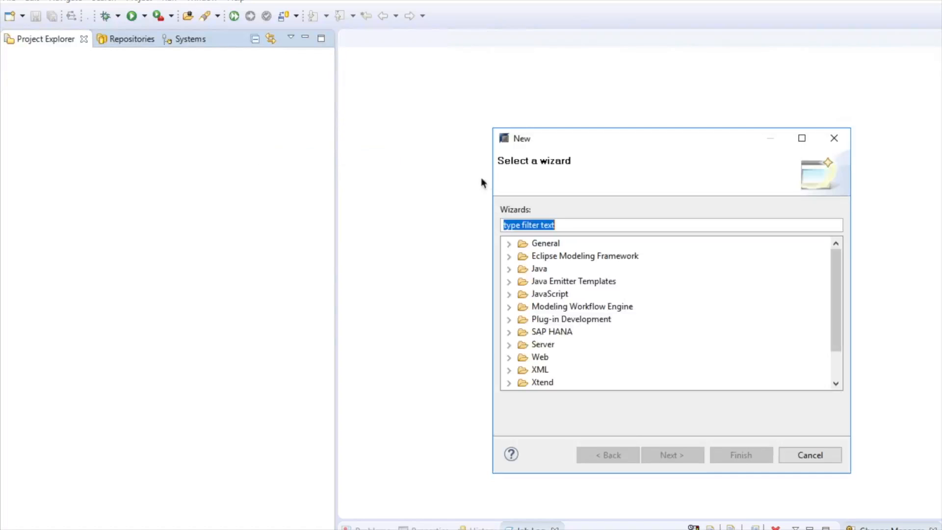
pyautogui.write('xs p')
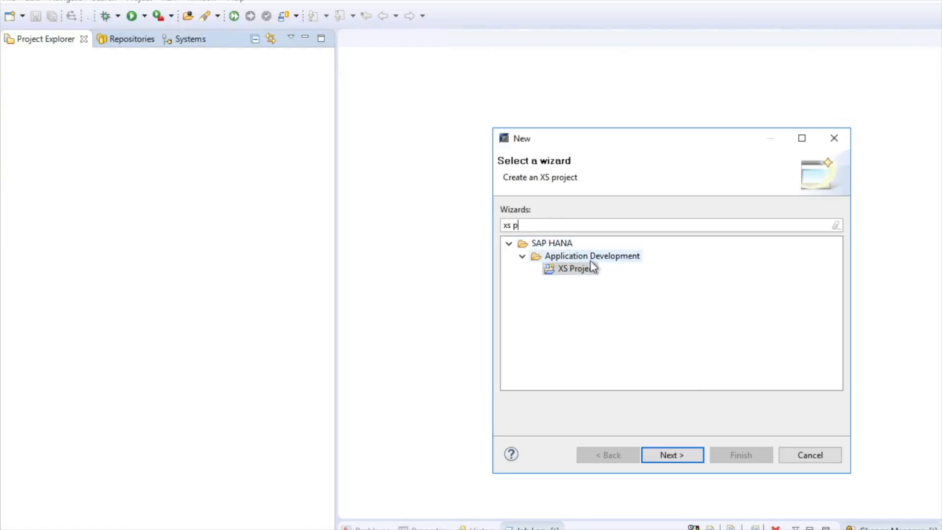
pyautogui.click(576, 269)
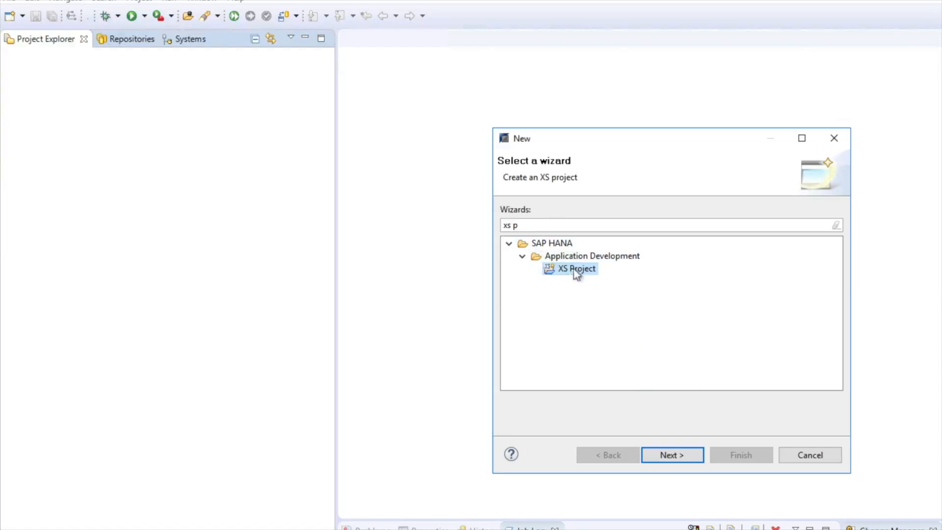
pyautogui.click(671, 454)
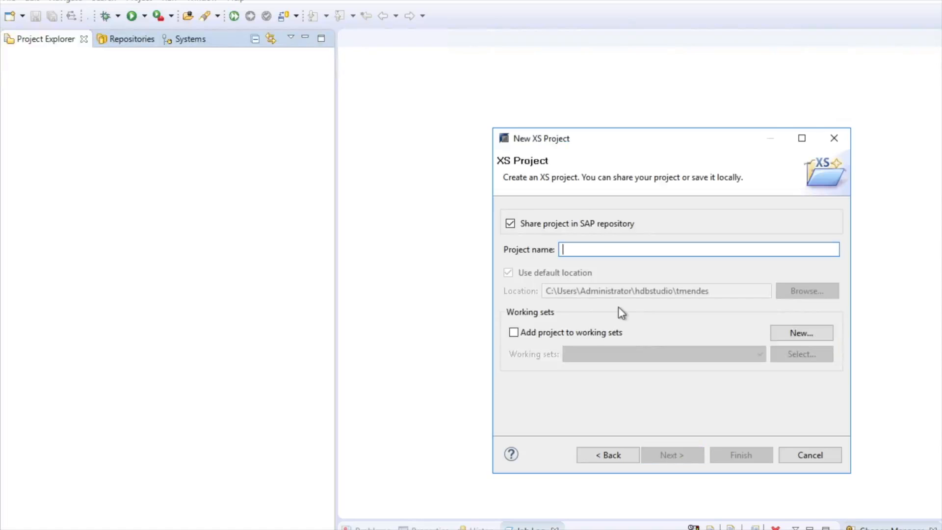
# - Name the new XS project B1_StudioProject and continue past the name page
pyautogui.write('B')
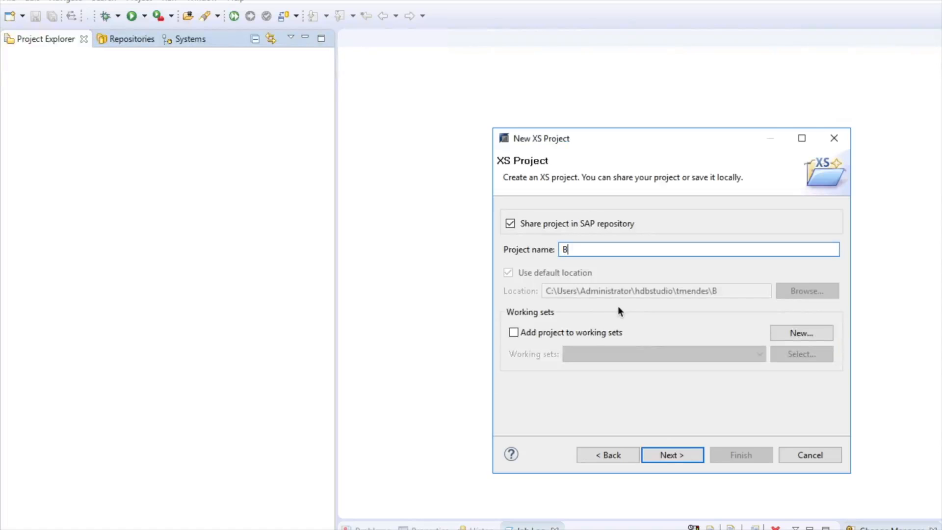
pyautogui.write('1_StudioProject')
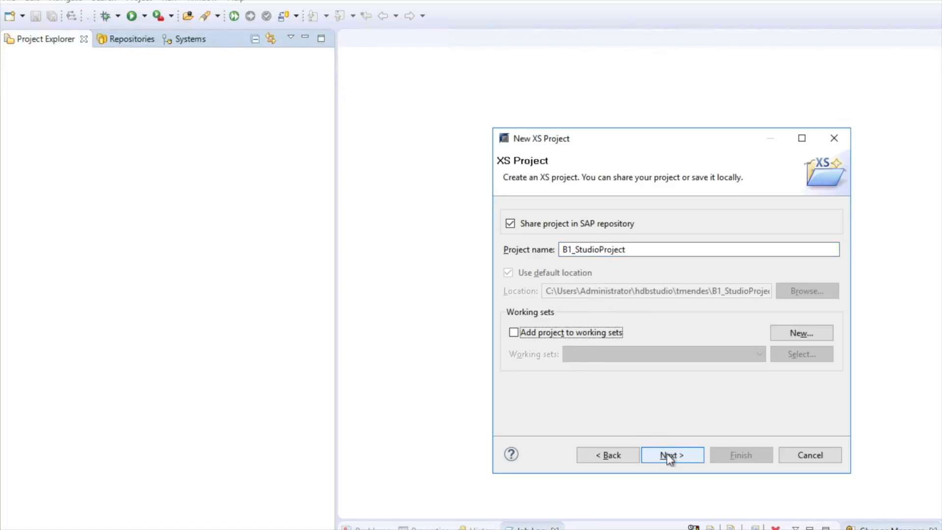
pyautogui.click(672, 454)
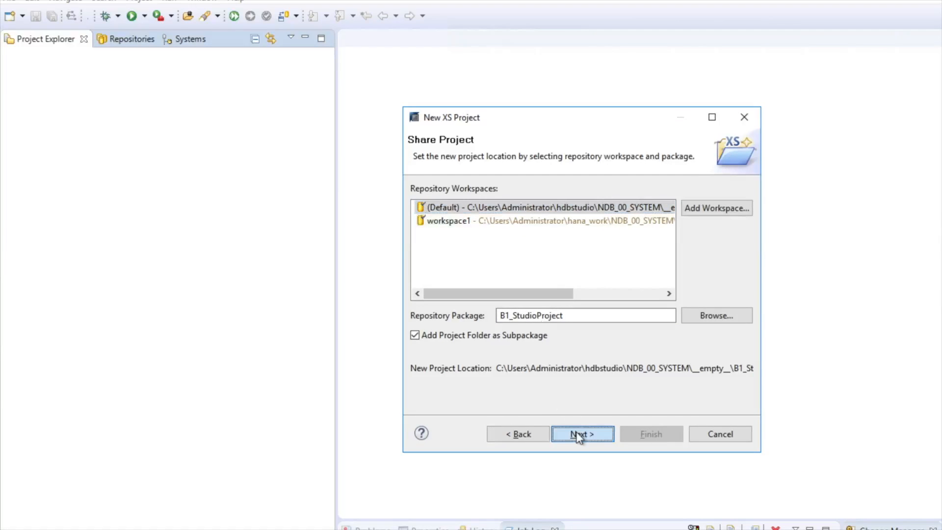
# - Keep the default workspace, package and .xsaccess/.xsapp objects and finish creating the project
pyautogui.click(582, 434)
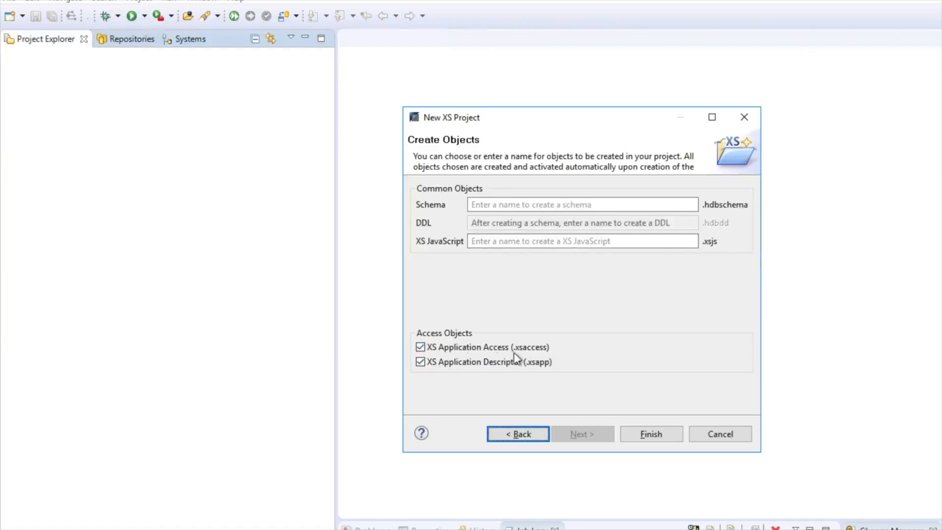
pyautogui.moveTo(539, 380)
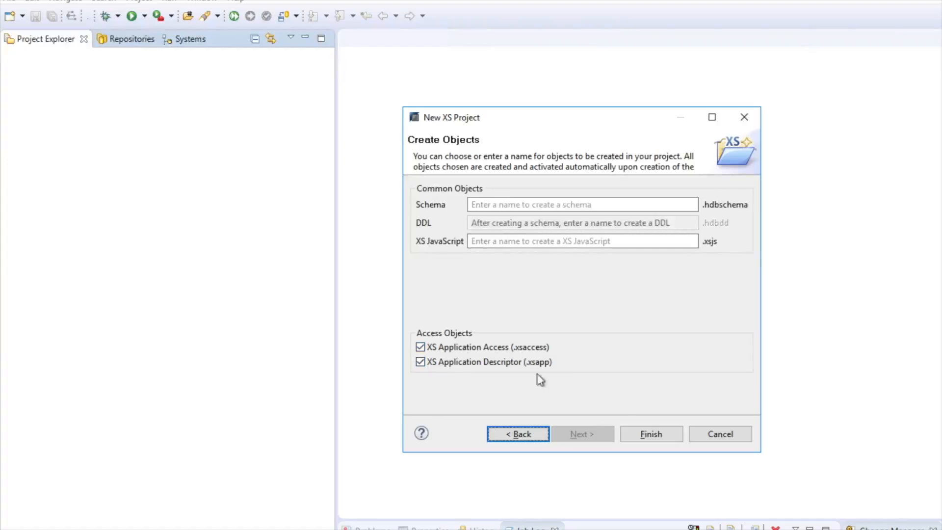
pyautogui.click(651, 434)
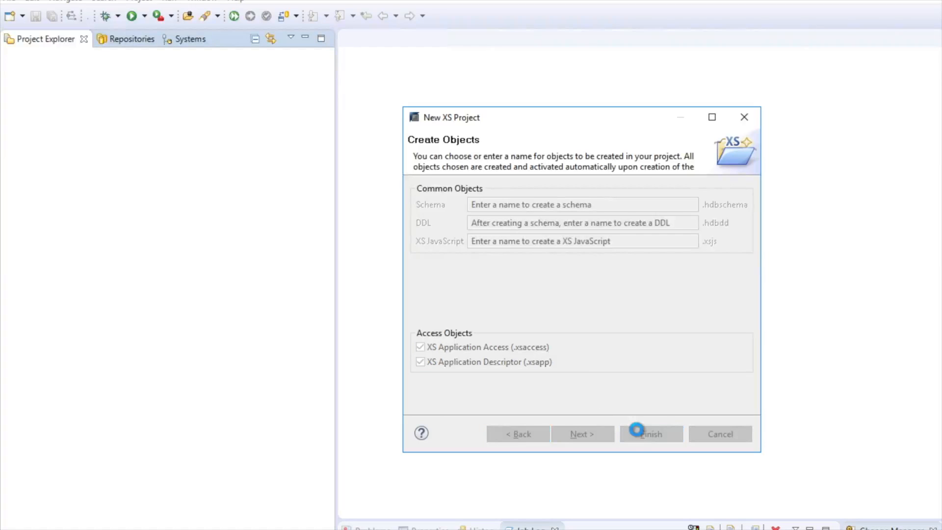
pyautogui.click(650, 434)
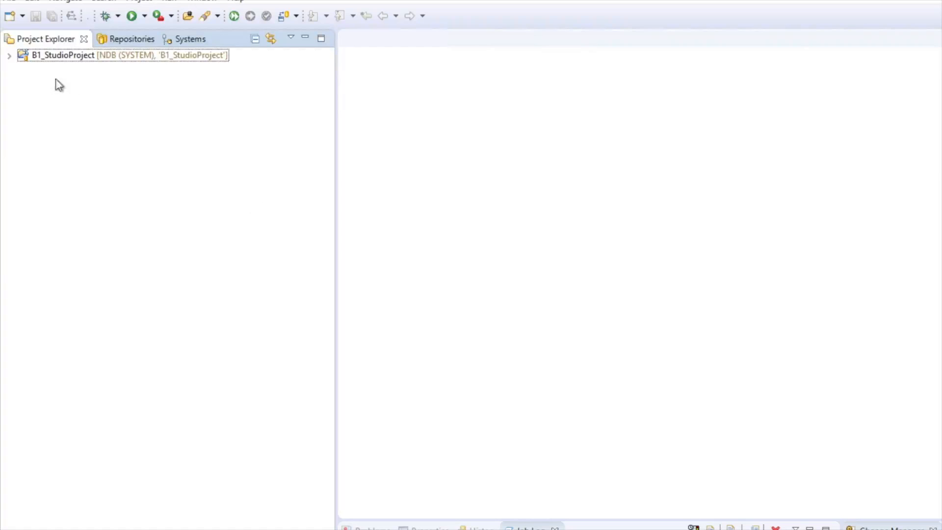
# - Create a new file named index.html in B1_StudioProject
pyautogui.click(10, 55)
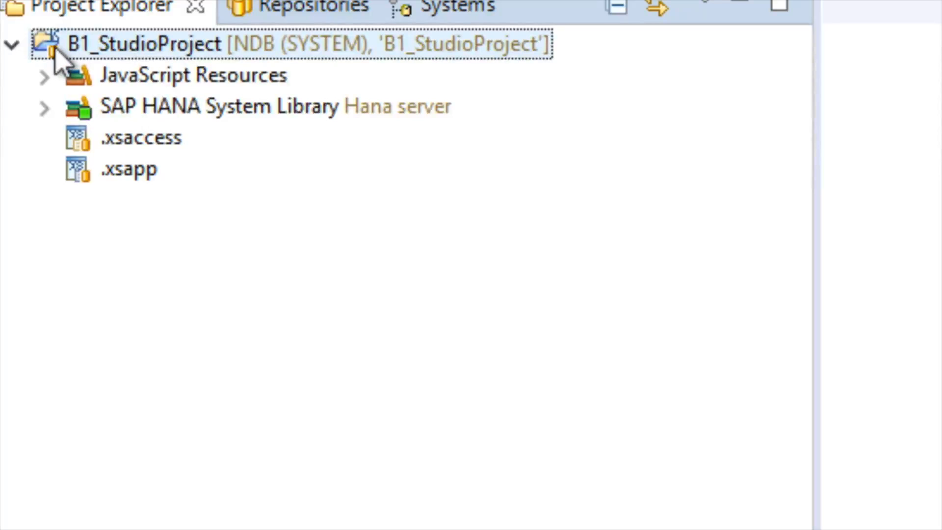
pyautogui.click(140, 137)
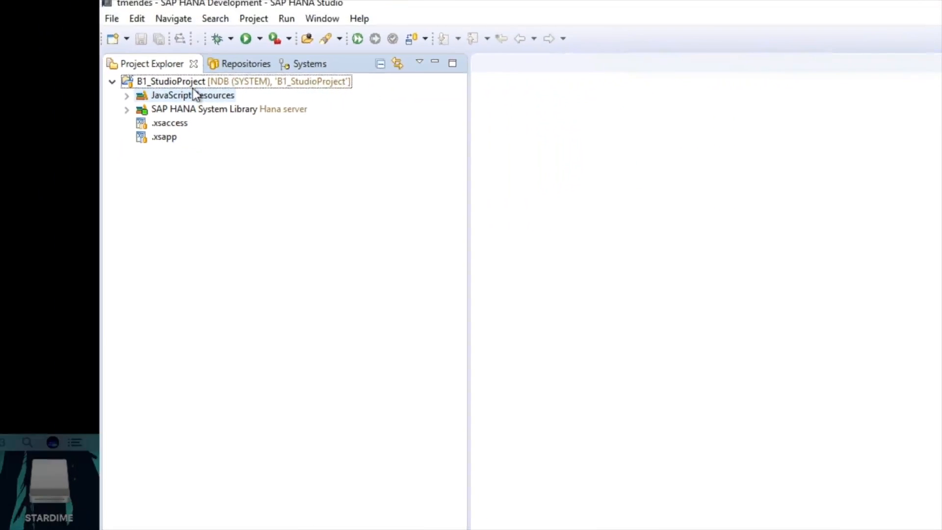
pyautogui.rightClick(171, 81)
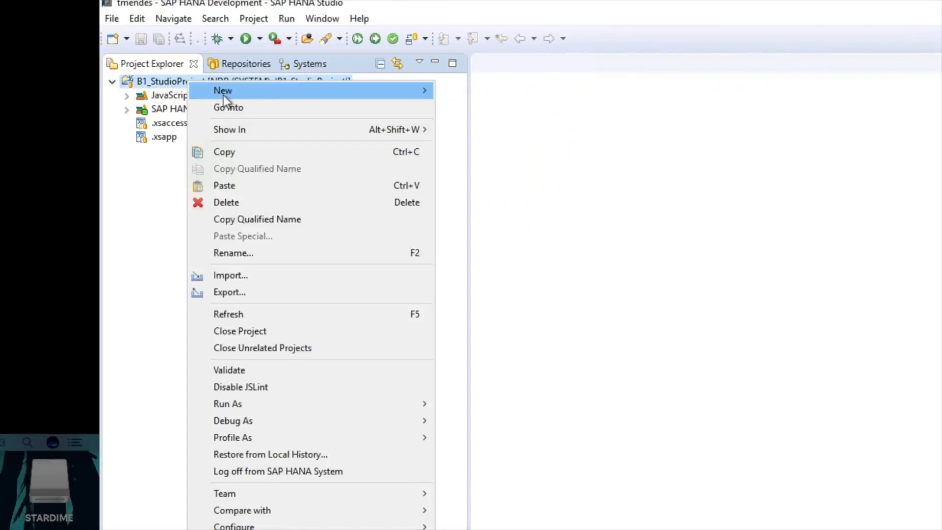
pyautogui.click(223, 90)
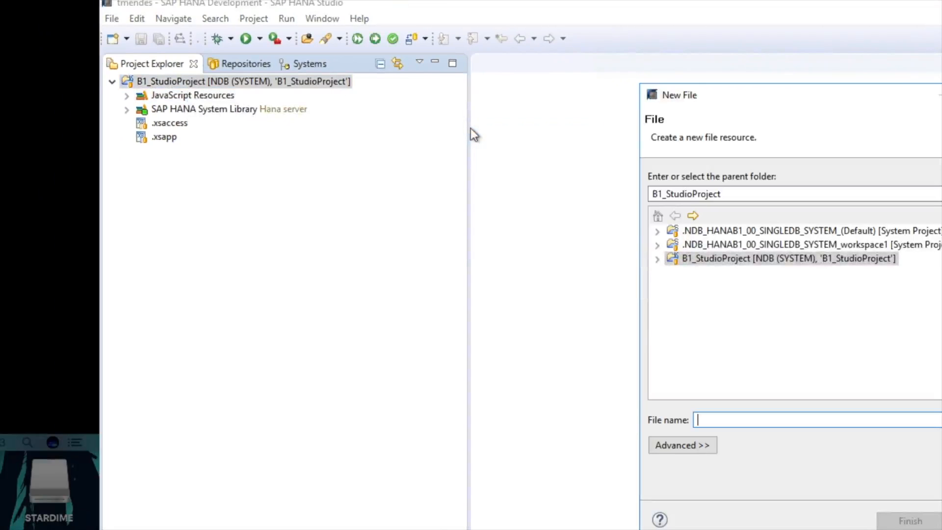
pyautogui.write('inde')
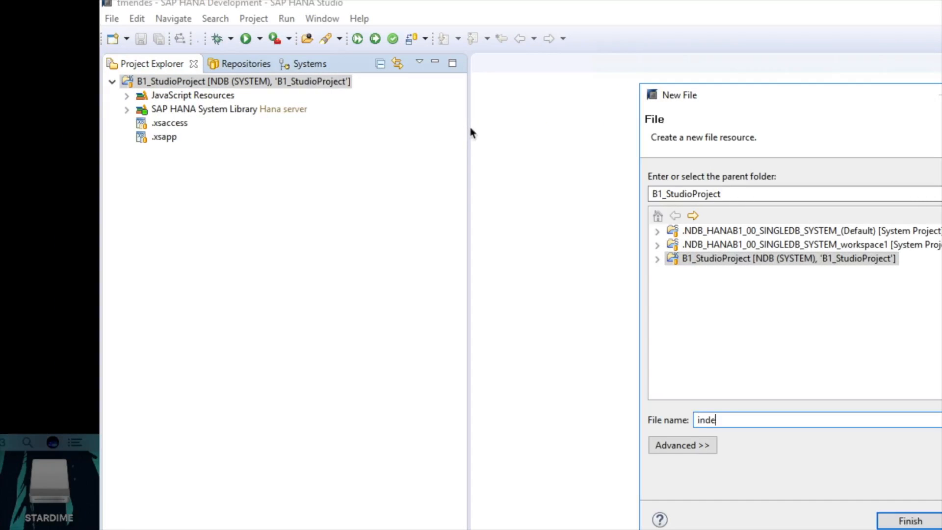
pyautogui.click(909, 521)
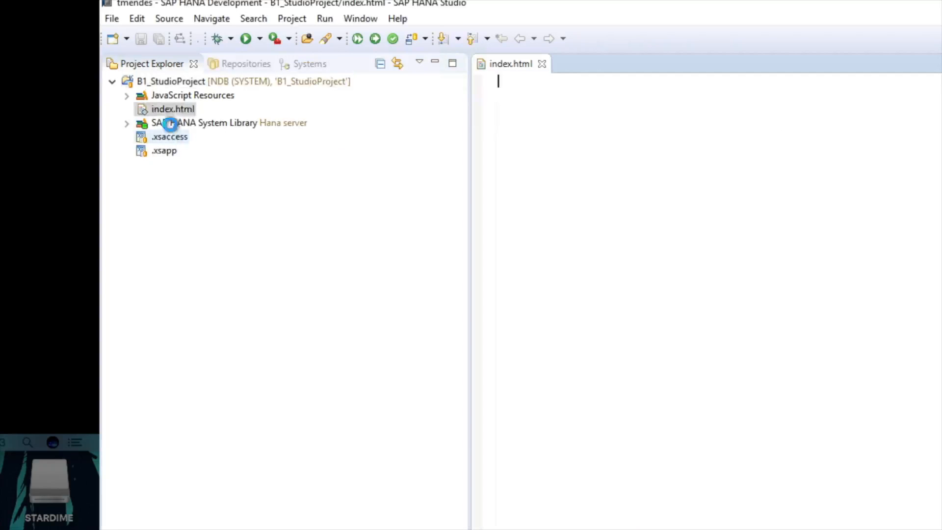
# - Fill index.html with basic HTML markup containing the heading This is a h1
pyautogui.write('<html>')
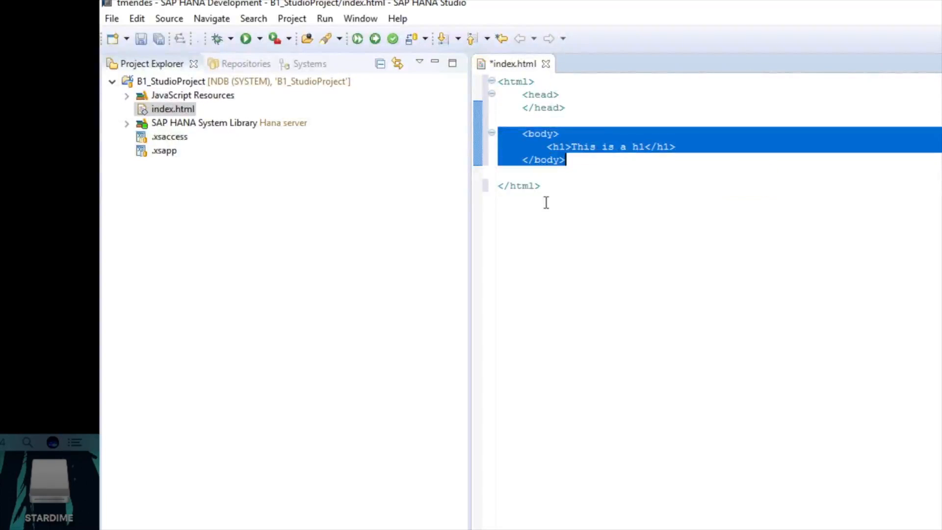
pyautogui.click(28, 443)
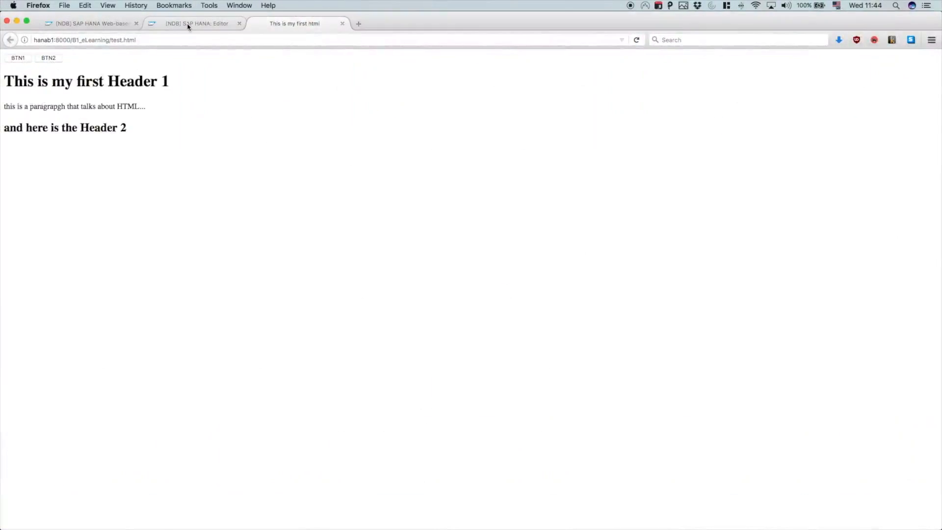
# - Refresh the Content root in the web-based Editor so B1_StudioProject shows as a package
pyautogui.click(197, 24)
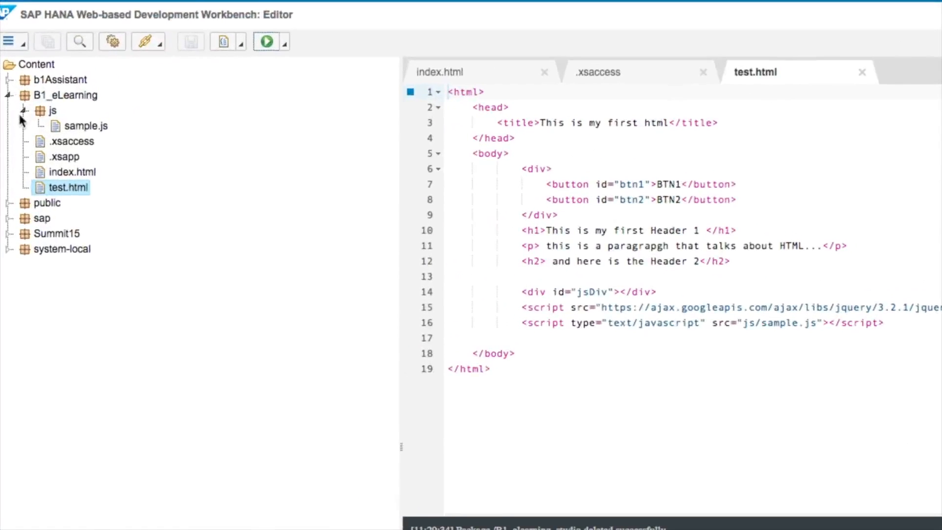
pyautogui.rightClick(36, 64)
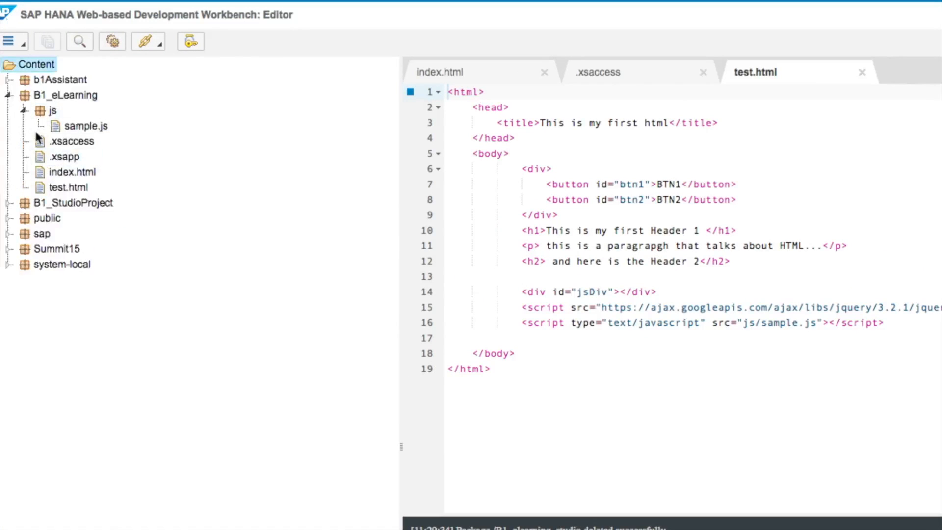
pyautogui.click(26, 95)
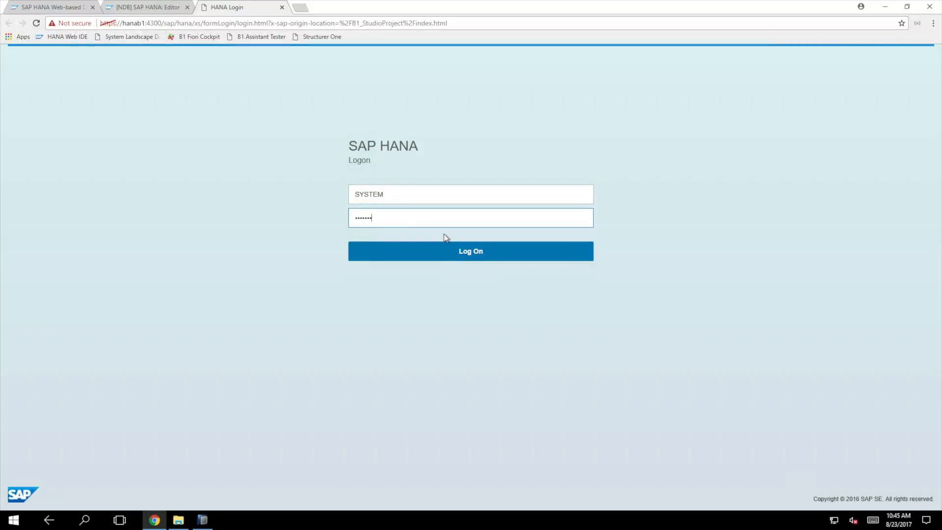
# - Log on to the HANA server as SYSTEM to request B1_StudioProject/index.html
pyautogui.click(470, 251)
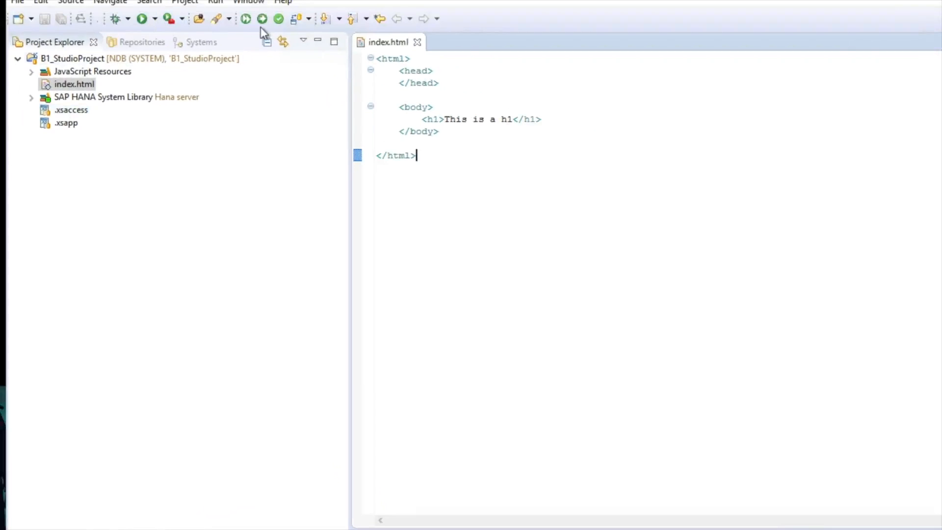
pyautogui.moveTo(262, 18)
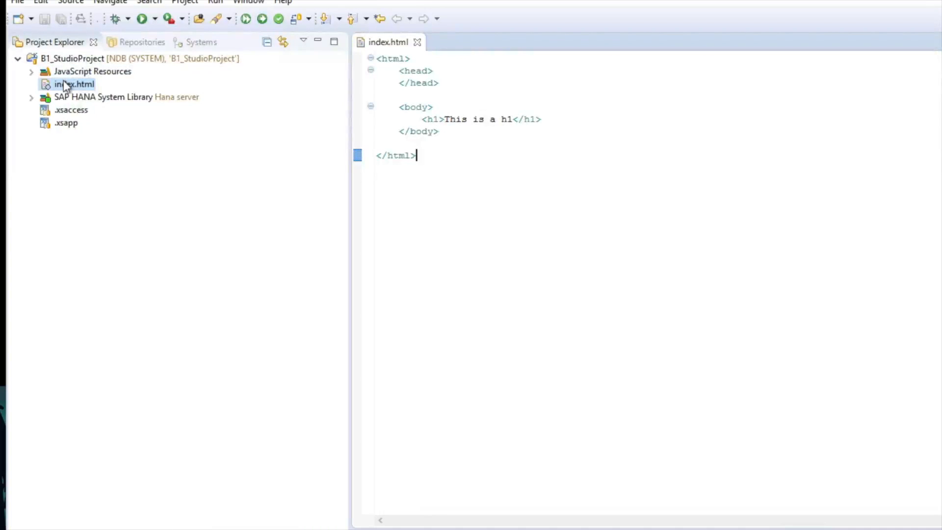
# - Run Team > Activate All from index.html, then select the Chrome address to reload the page
pyautogui.rightClick(74, 84)
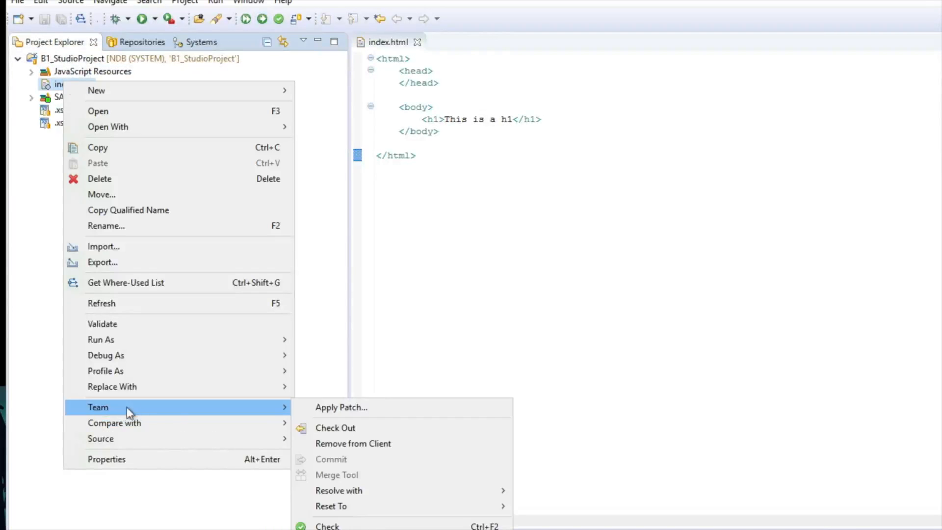
pyautogui.moveTo(331, 506)
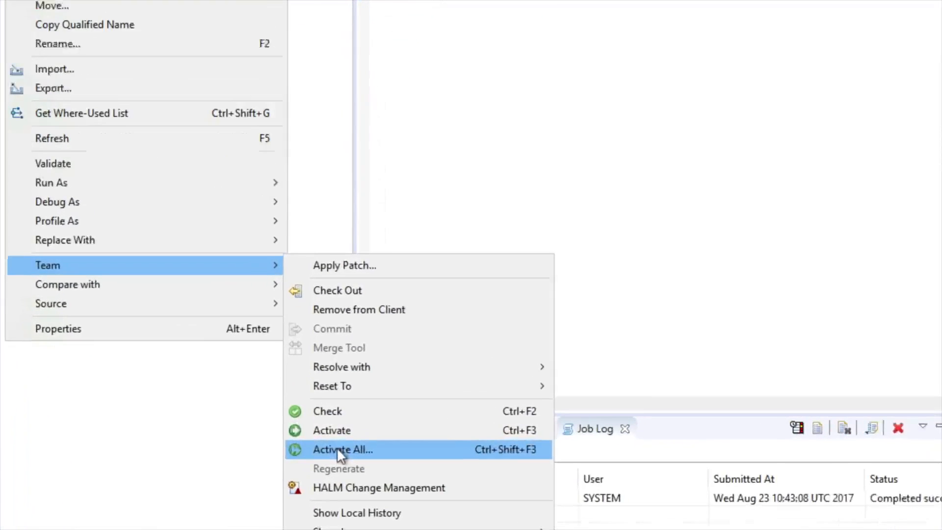
pyautogui.click(343, 450)
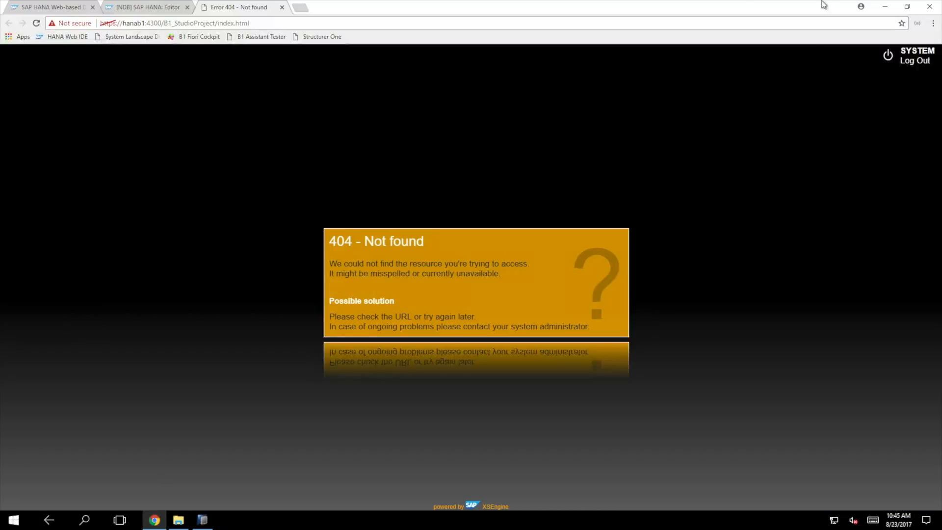
pyautogui.click(175, 23)
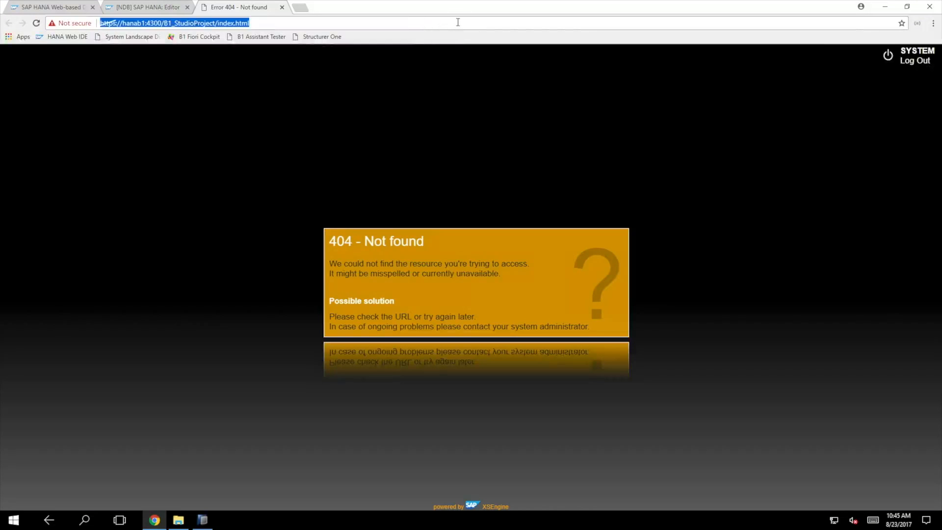